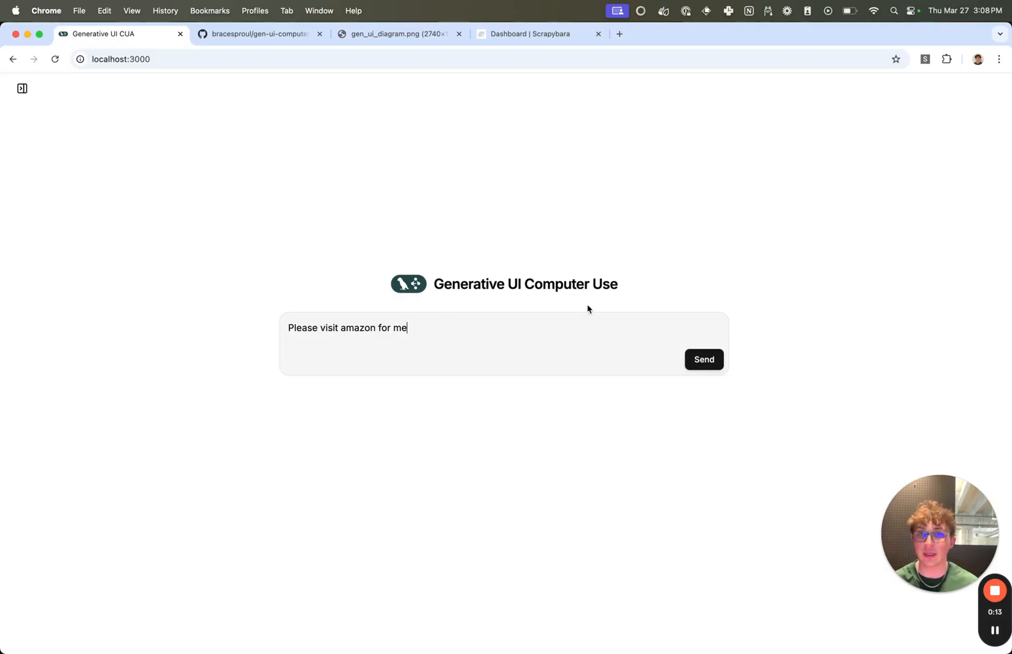
Send 'Please visit amazon for me' so the agent enters amazon.com in its virtual browser's address bar
{"action": "left_click", "coordinate": [704, 359]}
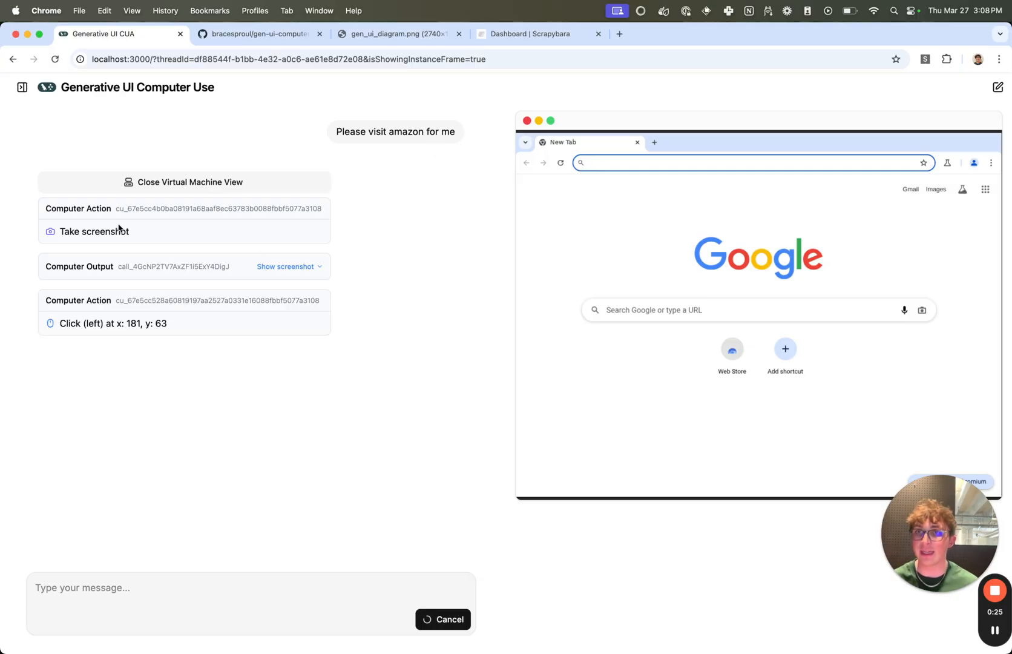
{"action": "left_click", "coordinate": [752, 162]}
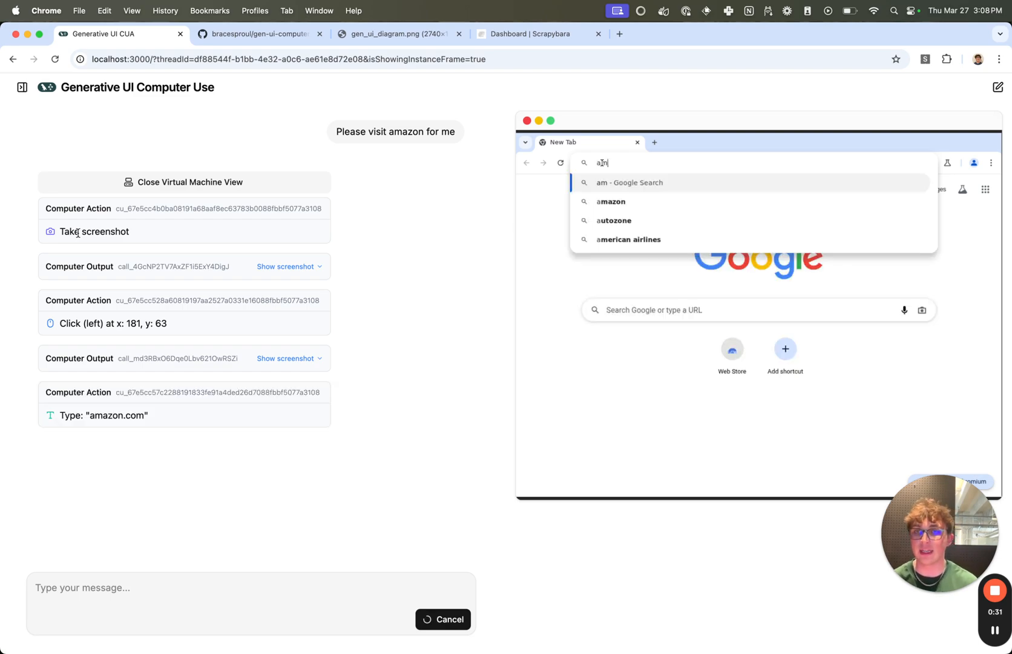
{"action": "type", "text": "mazon.com"}
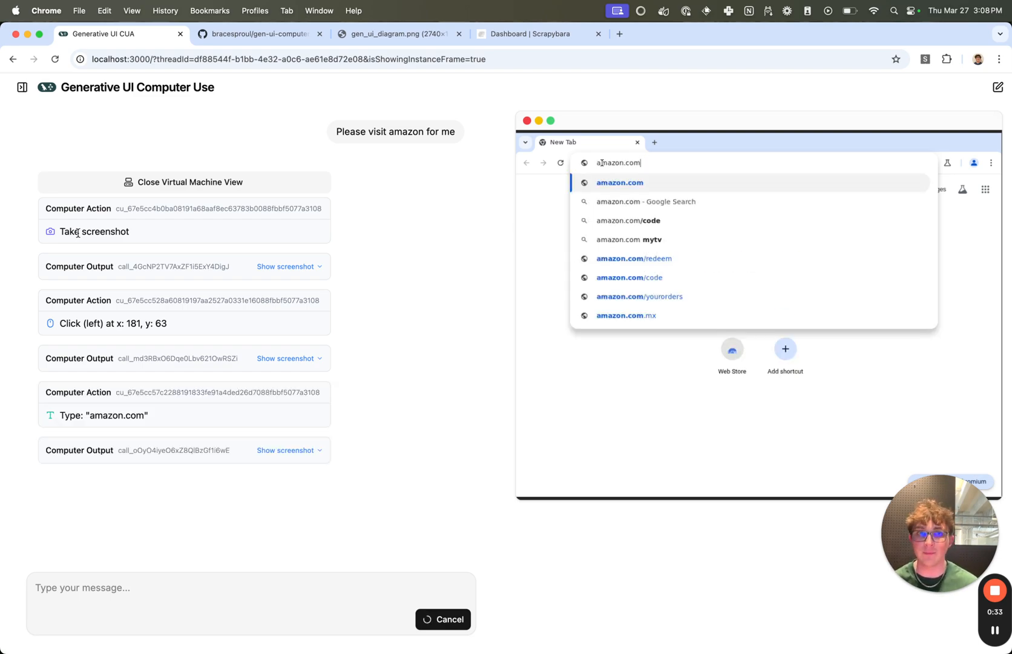
{"action": "mouse_move", "coordinate": [665, 87]}
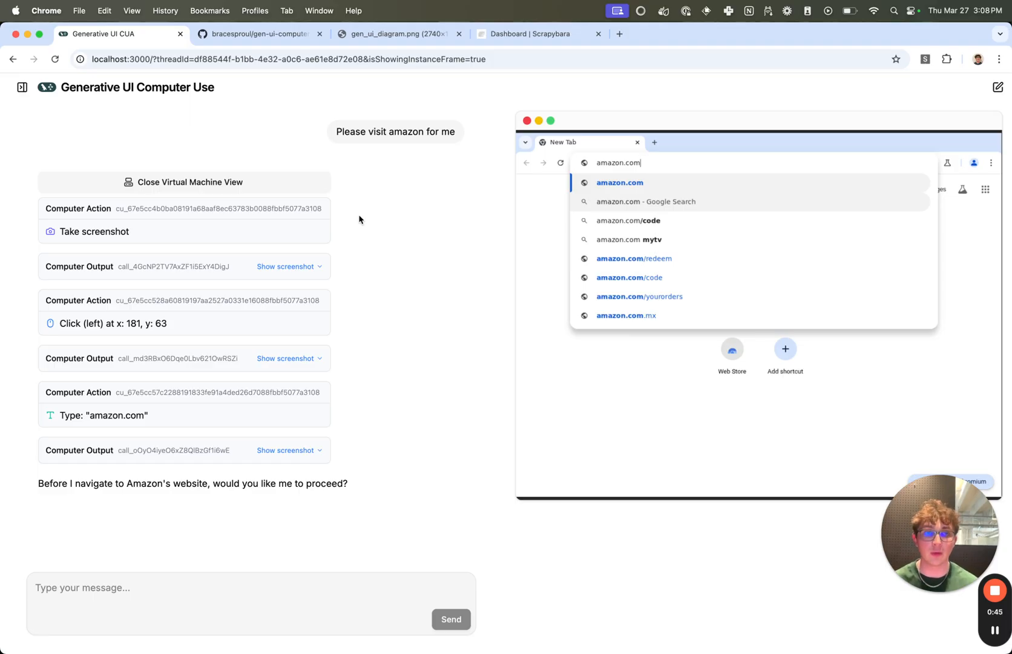
{"action": "mouse_move", "coordinate": [385, 179]}
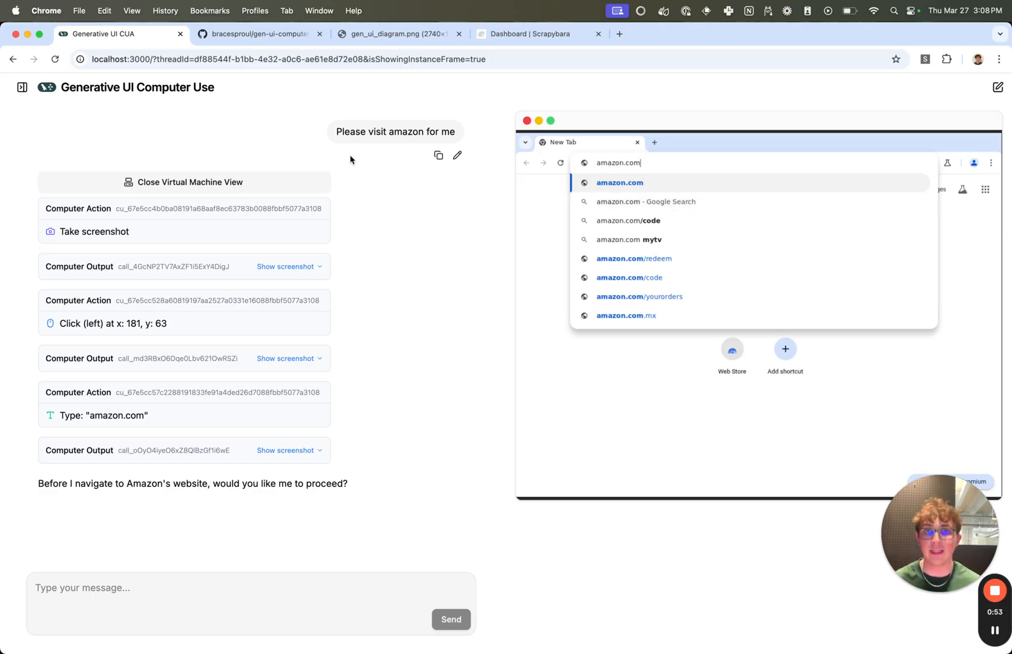
{"action": "mouse_move", "coordinate": [286, 338]}
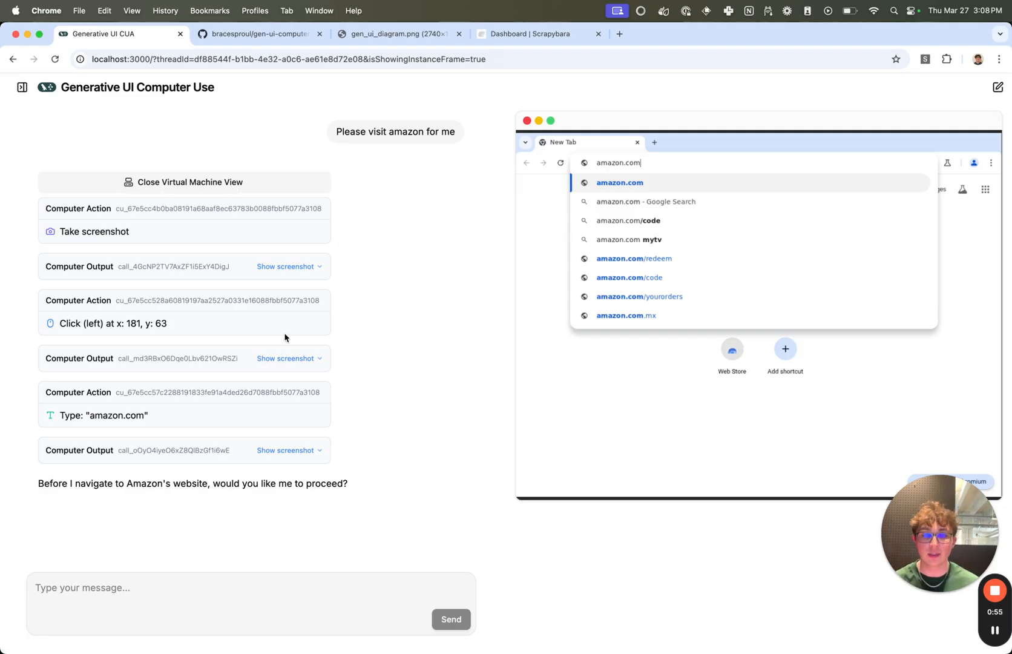
{"action": "mouse_move", "coordinate": [367, 262]}
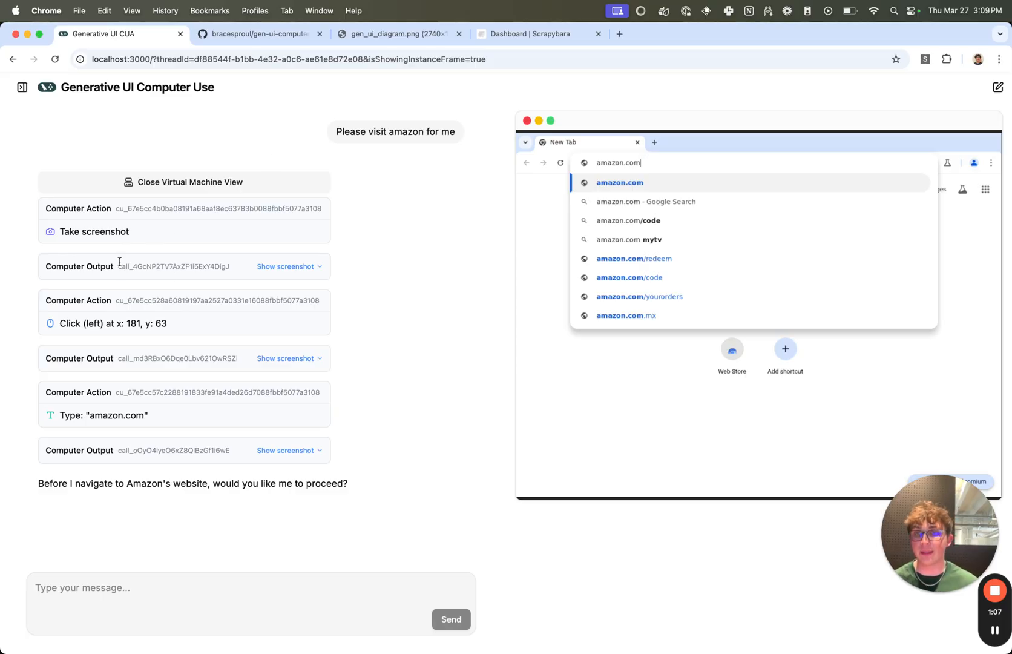
{"action": "mouse_move", "coordinate": [135, 260]}
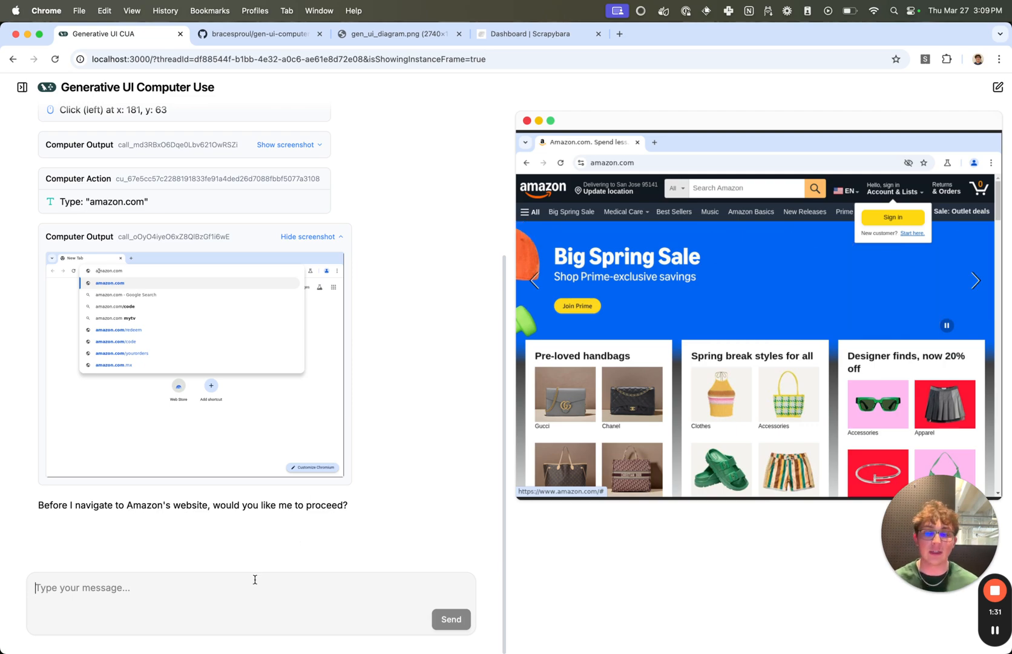
{"action": "mouse_move", "coordinate": [451, 211]}
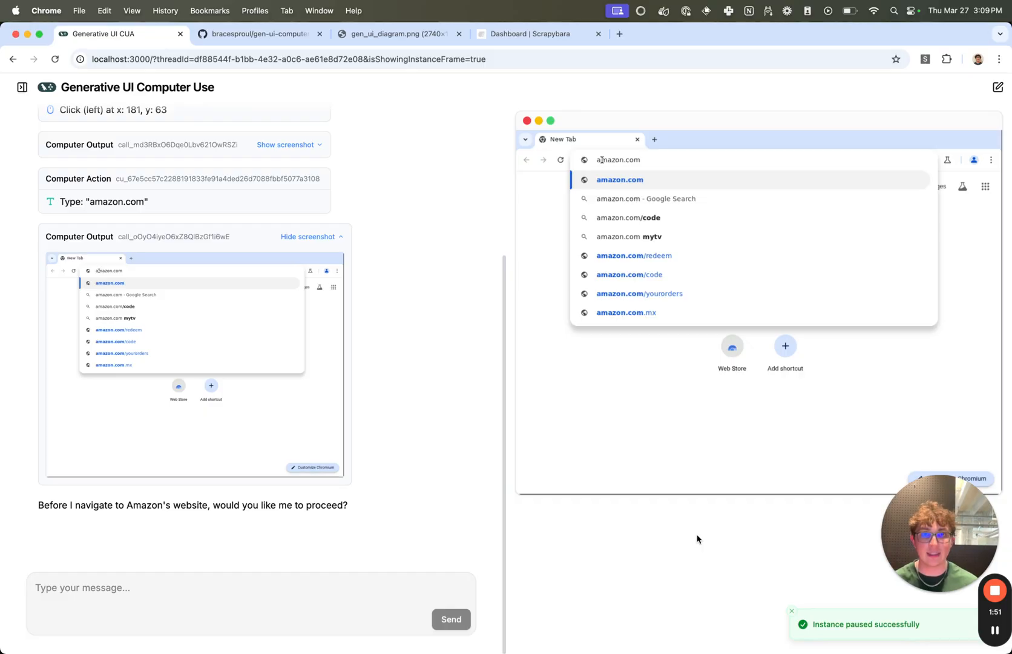
{"action": "mouse_move", "coordinate": [292, 427]}
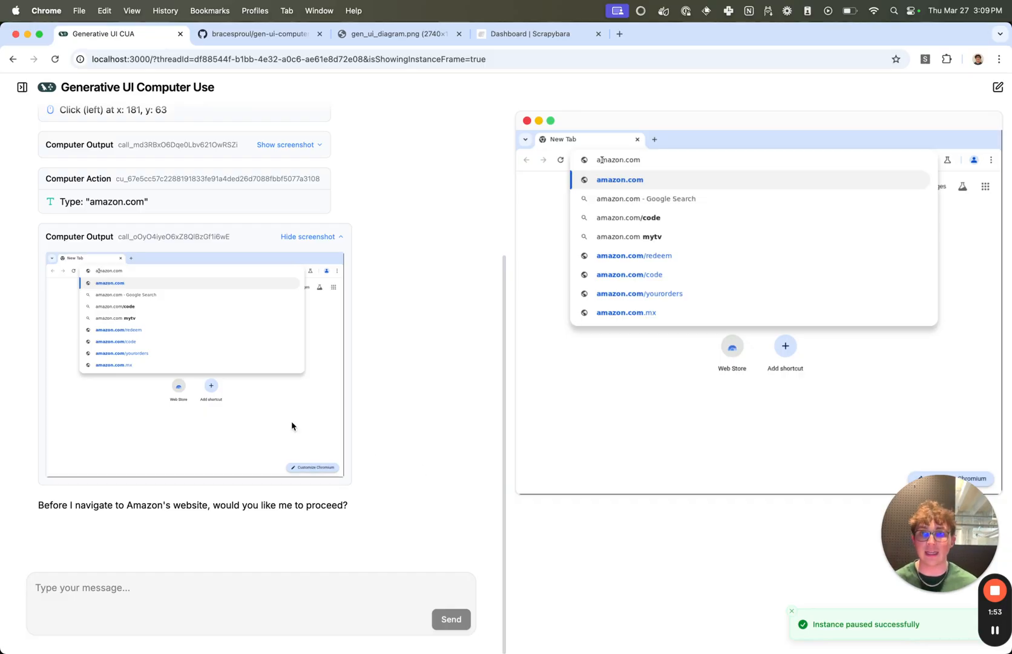
{"action": "mouse_move", "coordinate": [462, 226]}
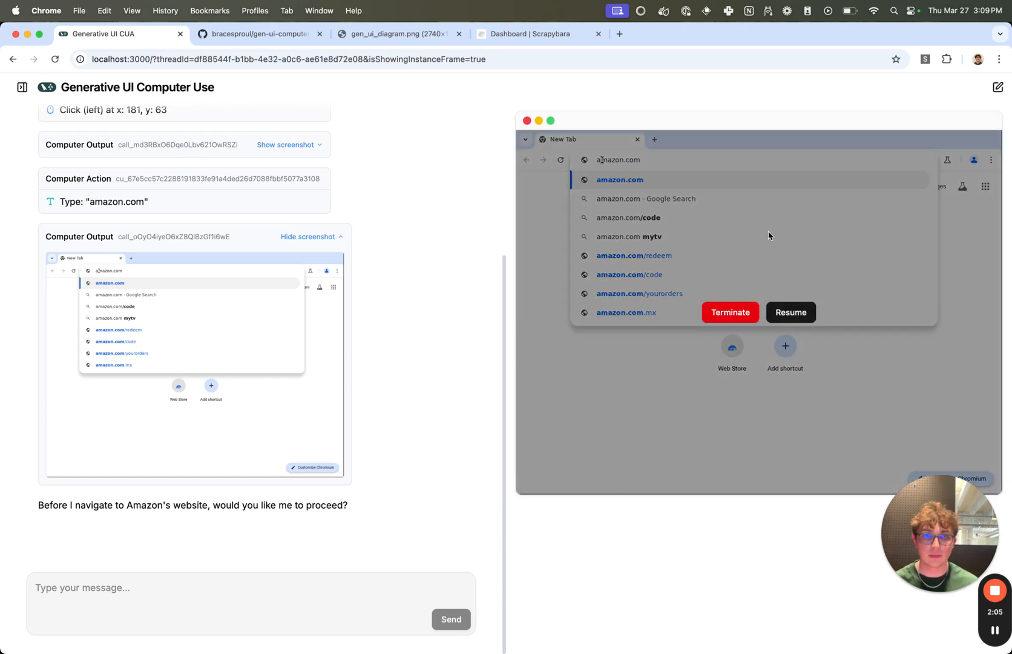
{"action": "mouse_move", "coordinate": [702, 338]}
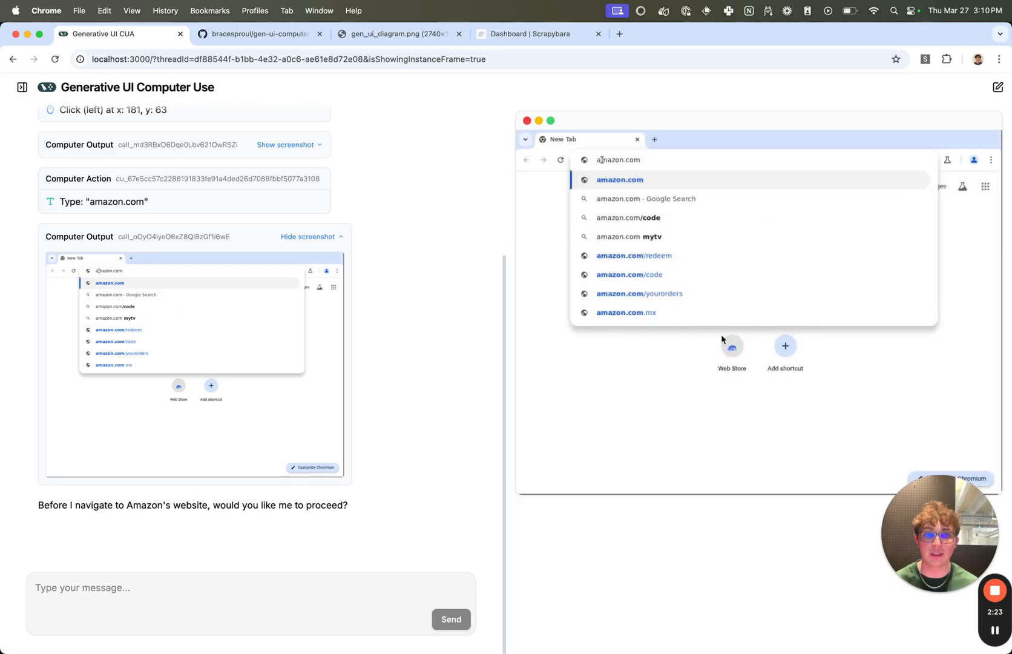
{"action": "mouse_move", "coordinate": [347, 378]}
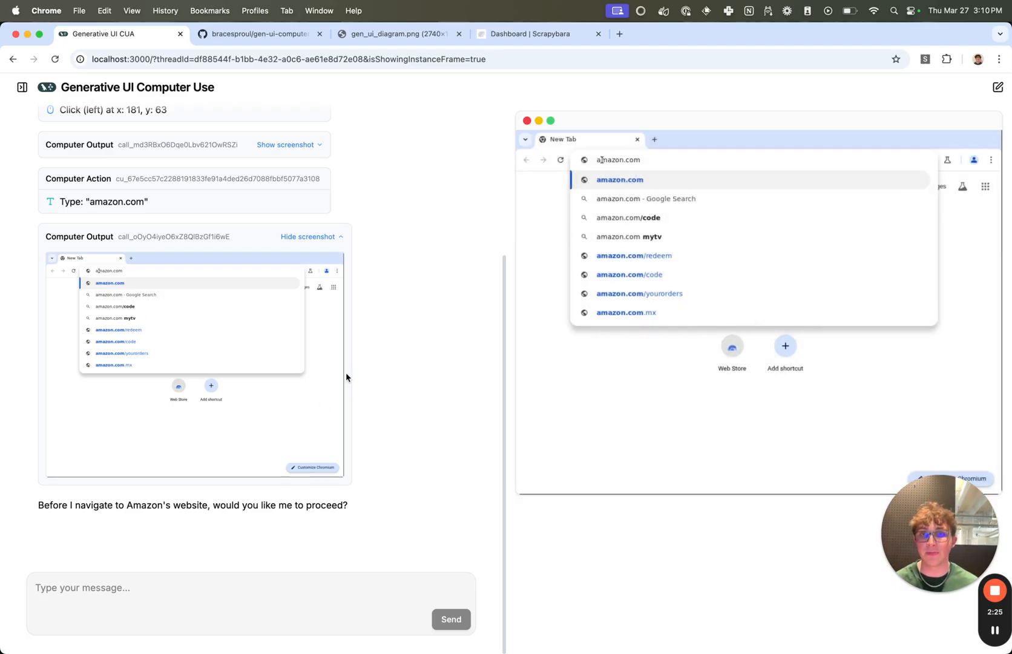
{"action": "mouse_move", "coordinate": [246, 405]}
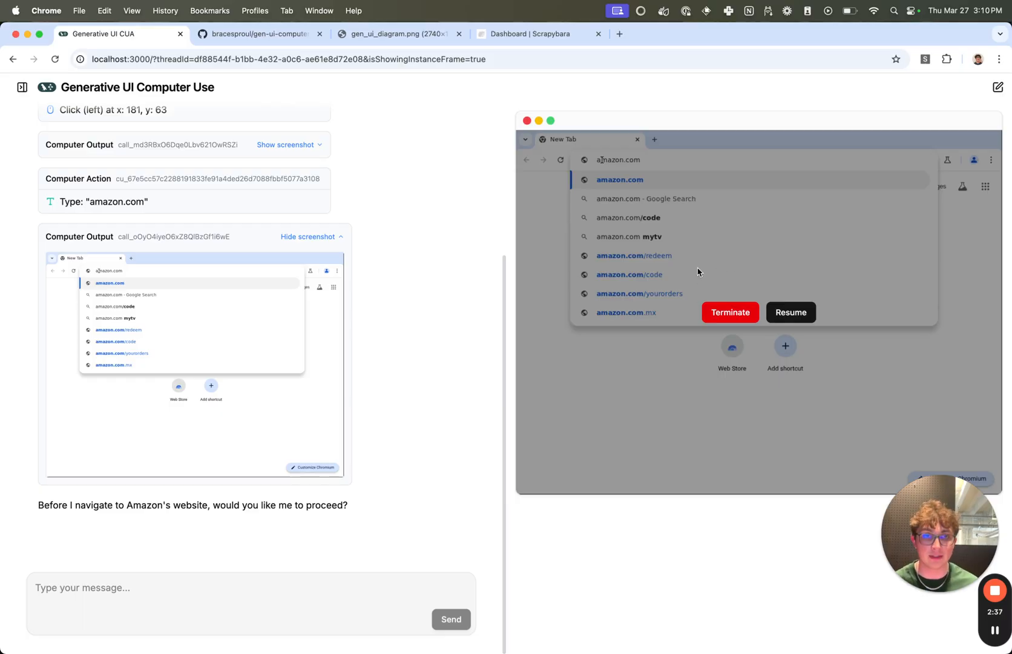
Terminate the paused virtual machine instance
{"action": "left_click", "coordinate": [730, 313]}
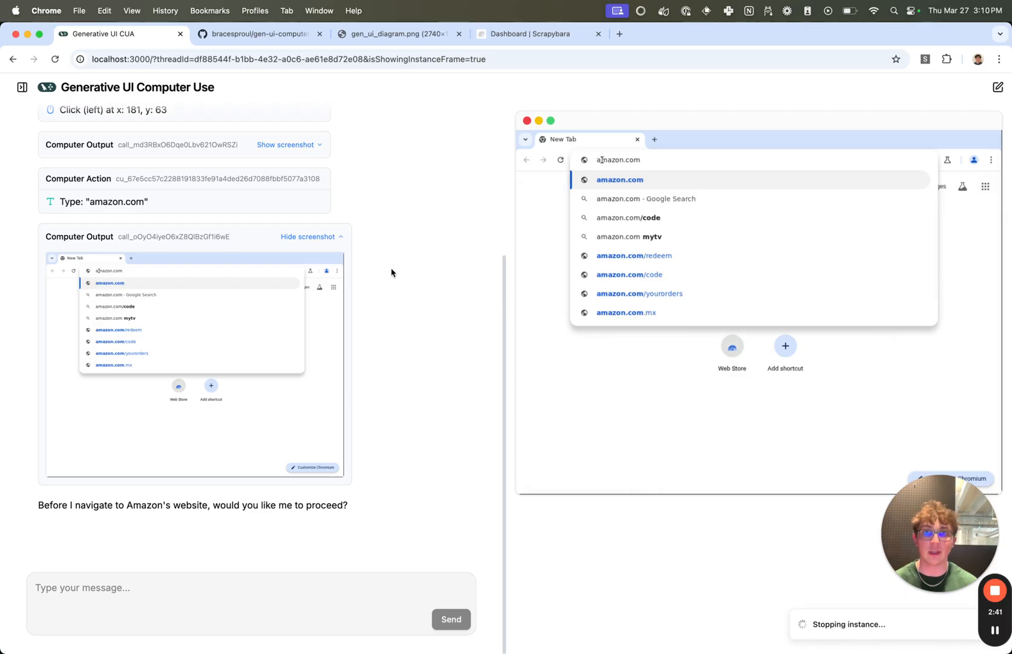
Flip between the gen_ui_diagram.png tab and the running Generative UI CUA chat to compare them
{"action": "left_click", "coordinate": [392, 34]}
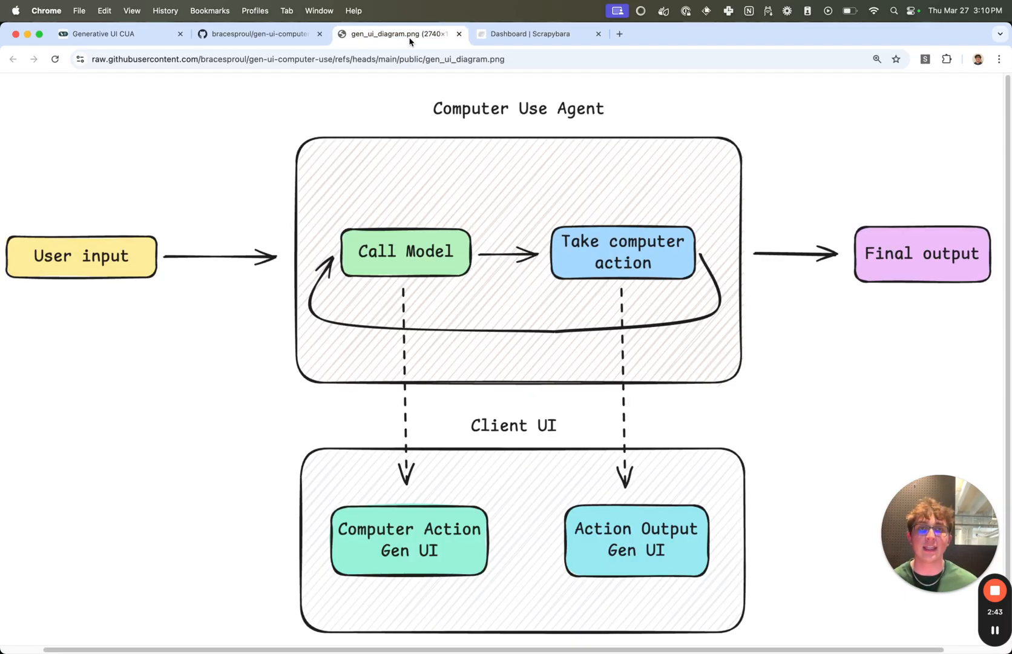
{"action": "mouse_move", "coordinate": [200, 124]}
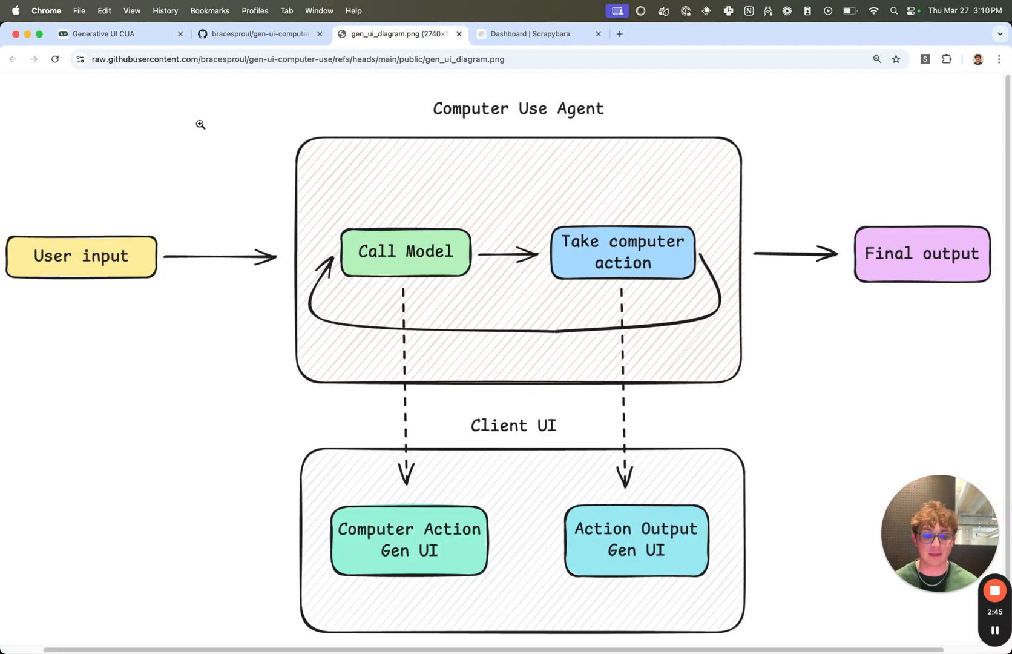
{"action": "mouse_move", "coordinate": [210, 172]}
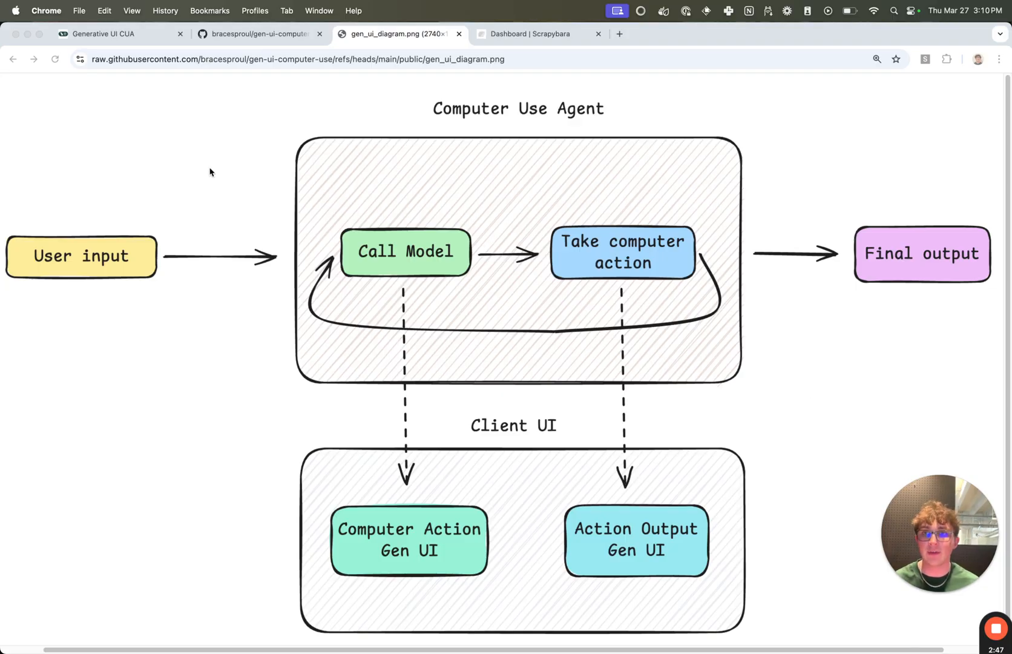
{"action": "mouse_move", "coordinate": [63, 275]}
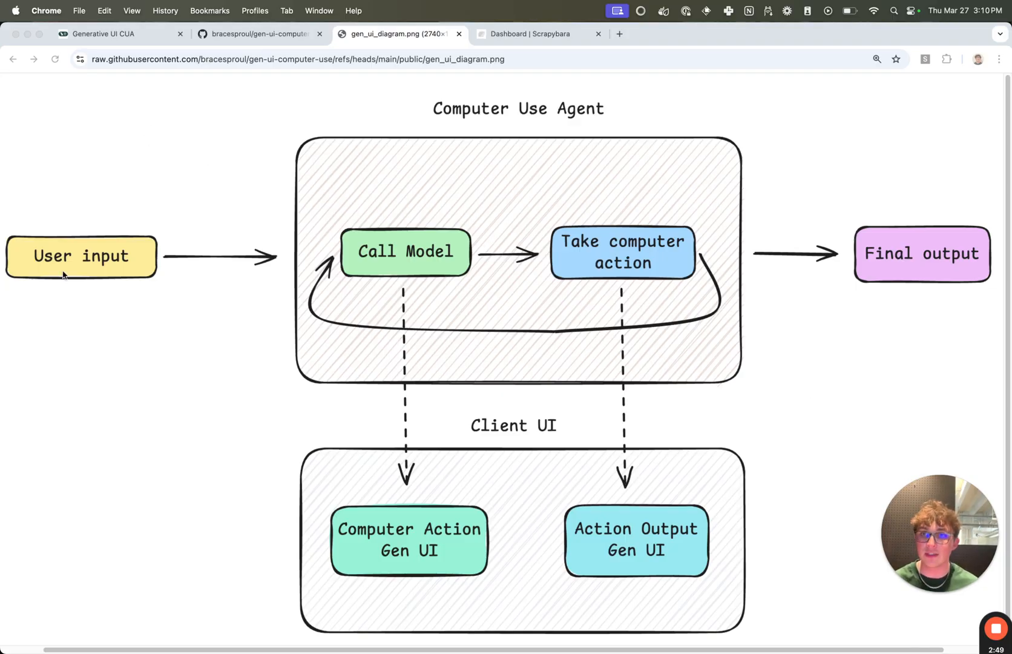
{"action": "mouse_move", "coordinate": [91, 174]}
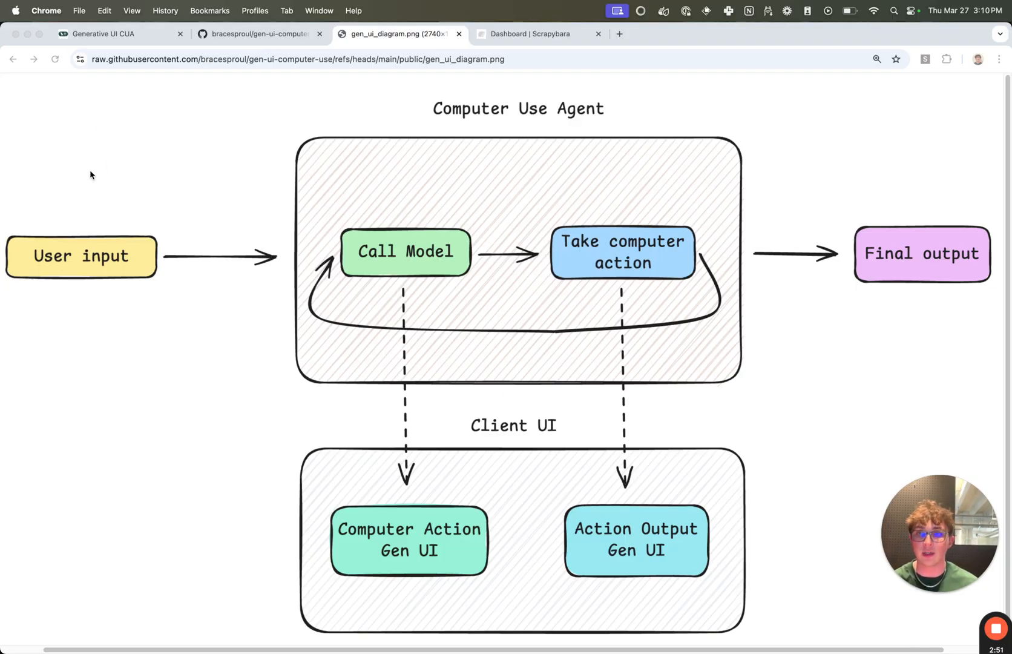
{"action": "mouse_move", "coordinate": [444, 167]}
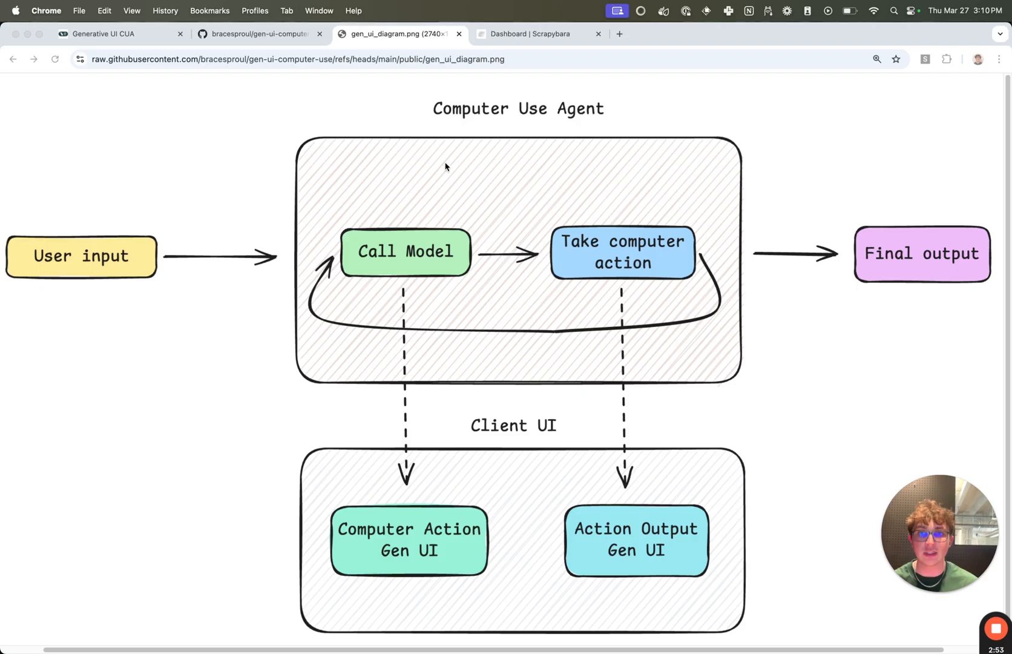
{"action": "mouse_move", "coordinate": [380, 256]}
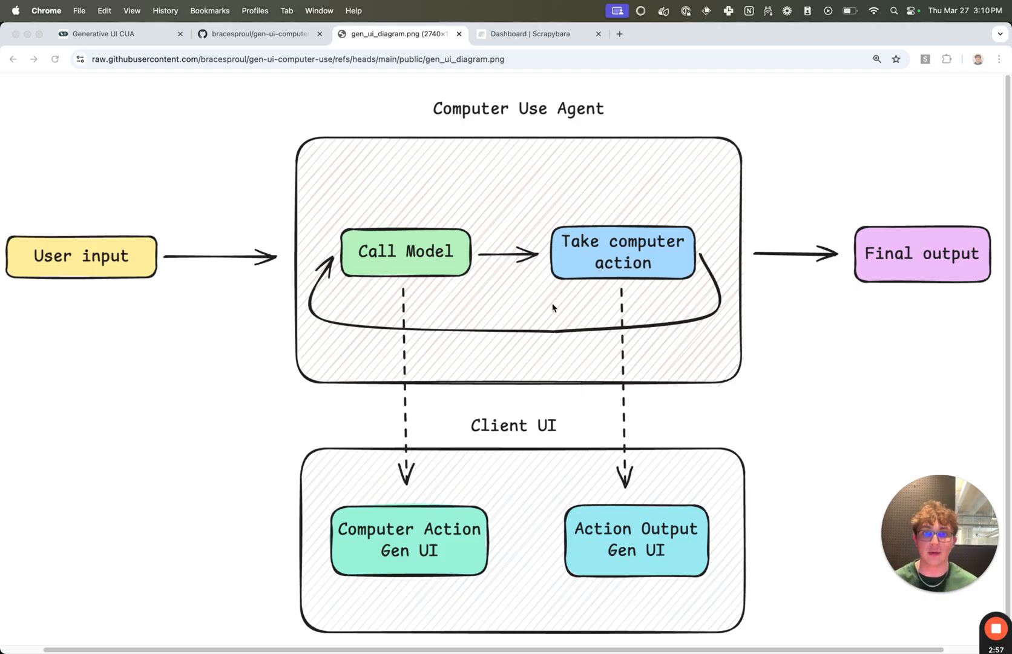
{"action": "left_click", "coordinate": [112, 34]}
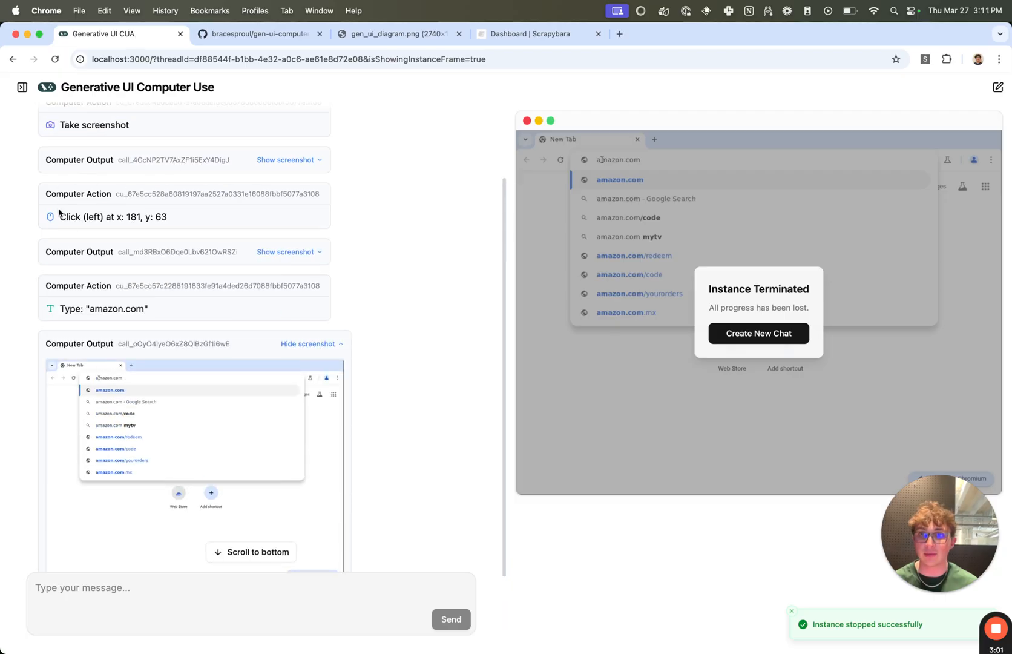
{"action": "left_click", "coordinate": [397, 34]}
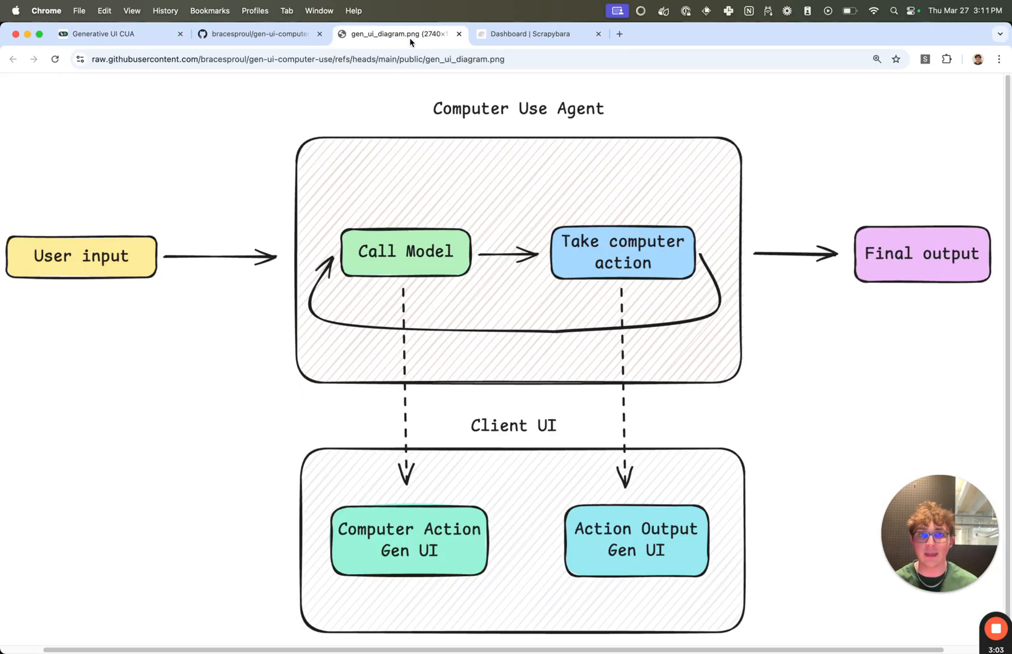
{"action": "mouse_move", "coordinate": [618, 253]}
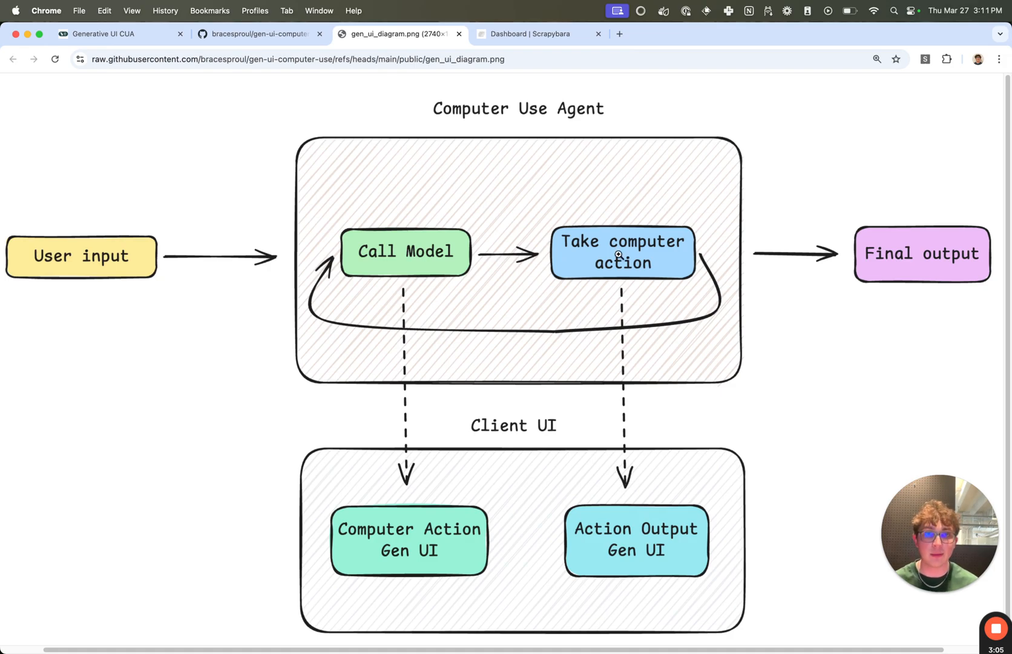
{"action": "mouse_move", "coordinate": [536, 301]}
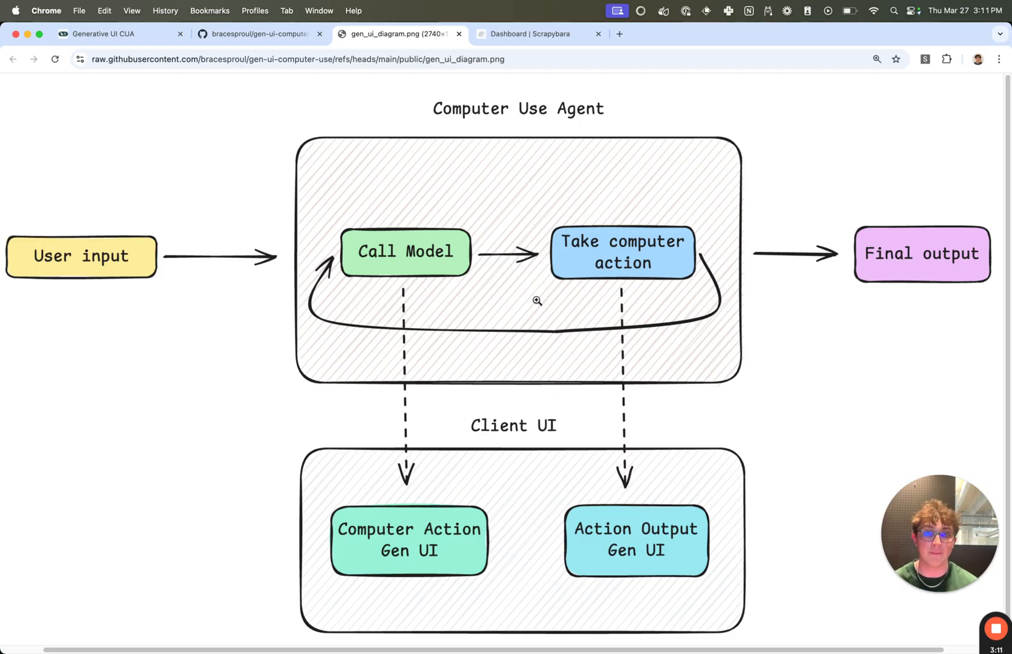
{"action": "mouse_move", "coordinate": [612, 385]}
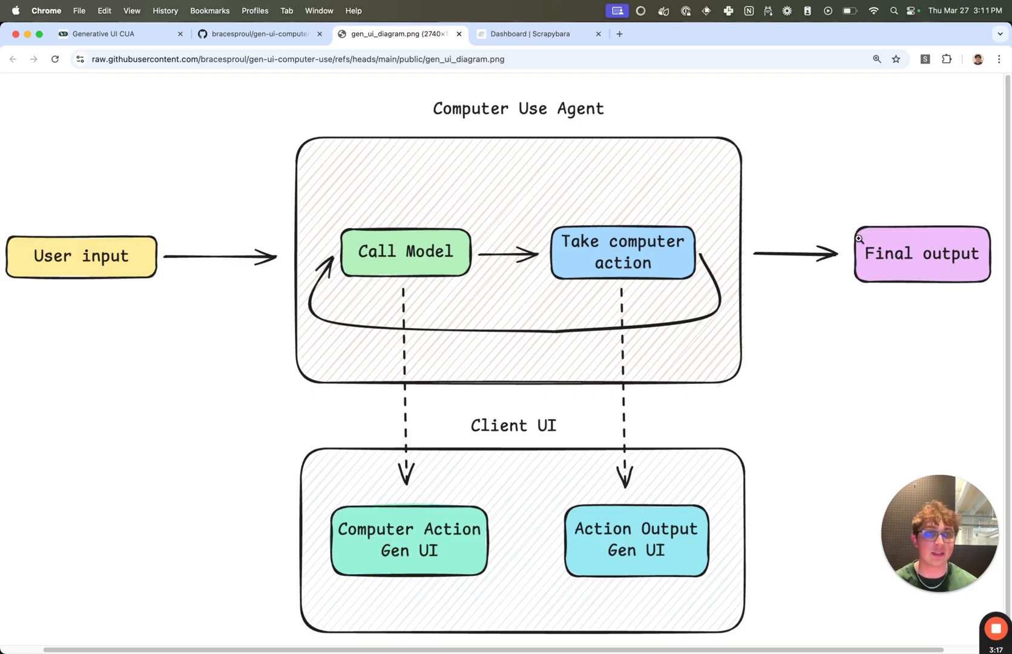
{"action": "left_click", "coordinate": [117, 34]}
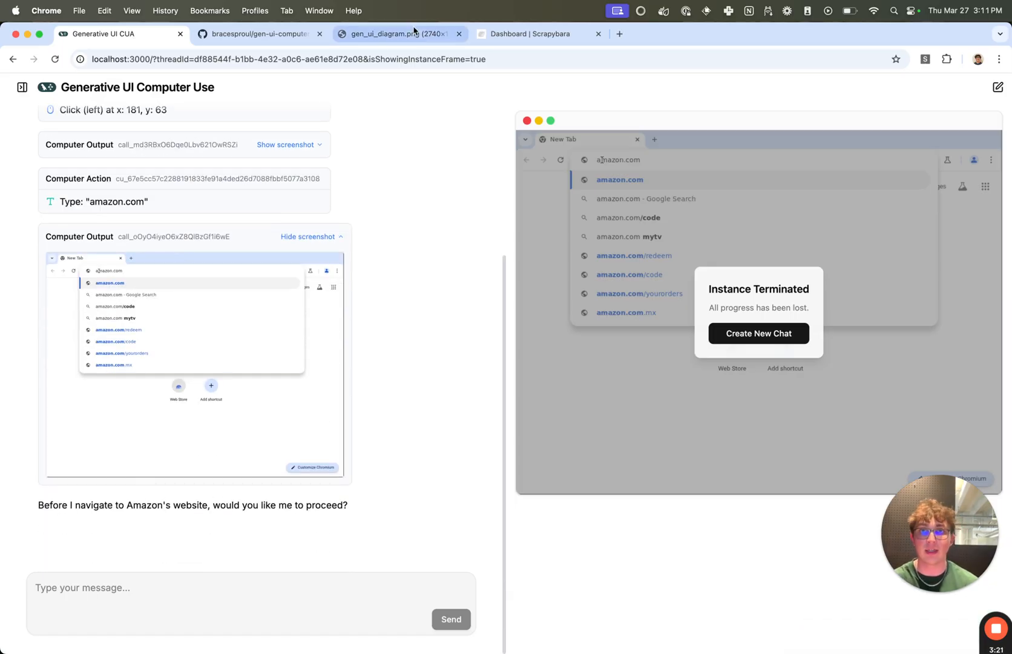
{"action": "left_click", "coordinate": [393, 34]}
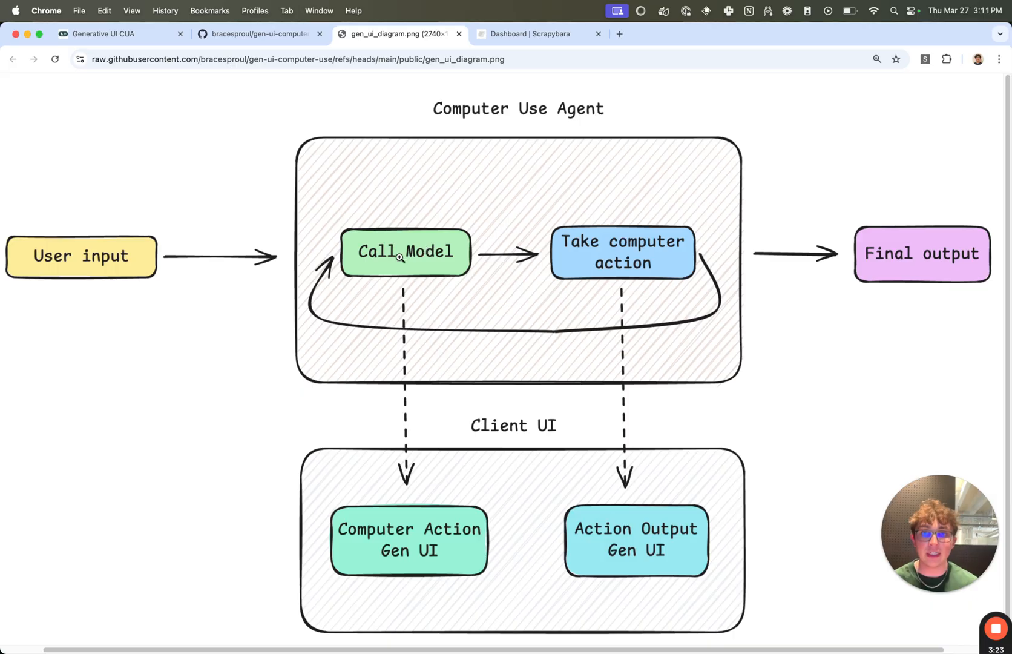
{"action": "mouse_move", "coordinate": [403, 256]}
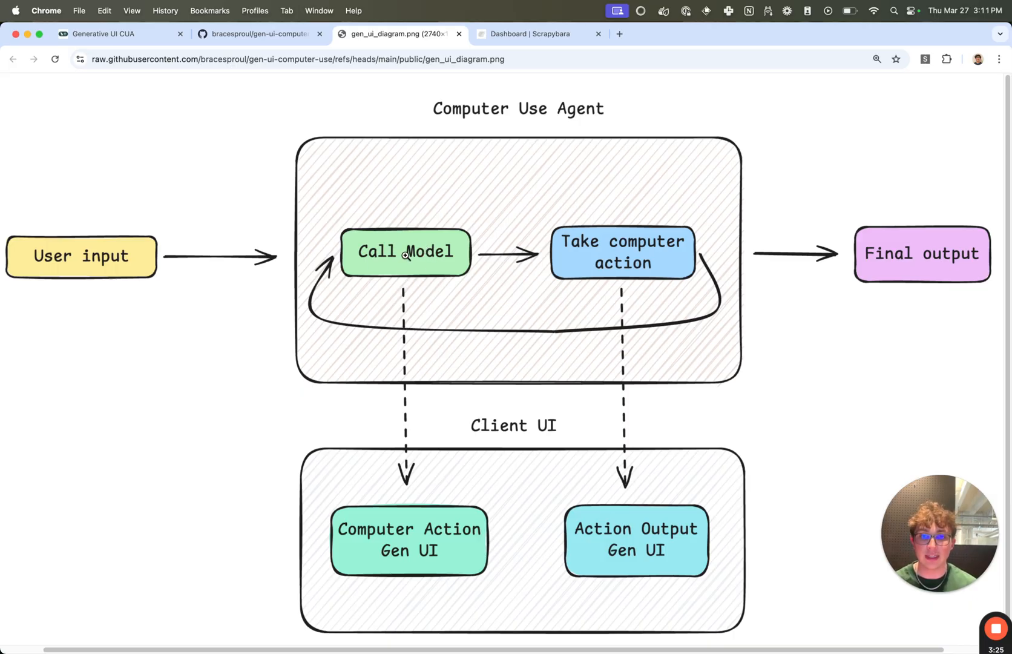
{"action": "mouse_move", "coordinate": [402, 456]}
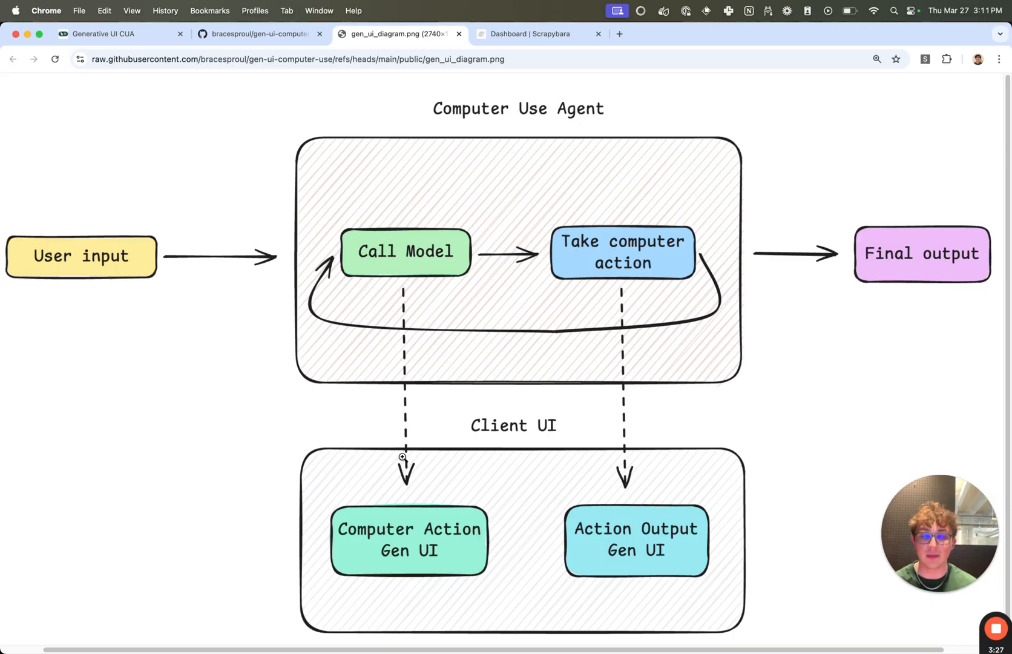
{"action": "mouse_move", "coordinate": [401, 258]}
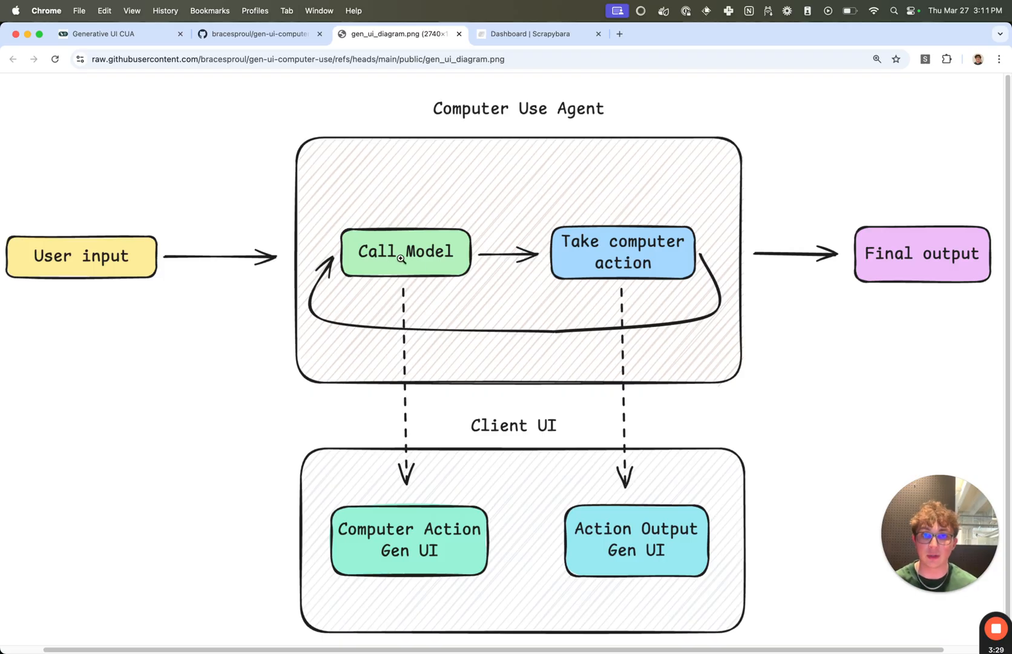
{"action": "mouse_move", "coordinate": [431, 549]}
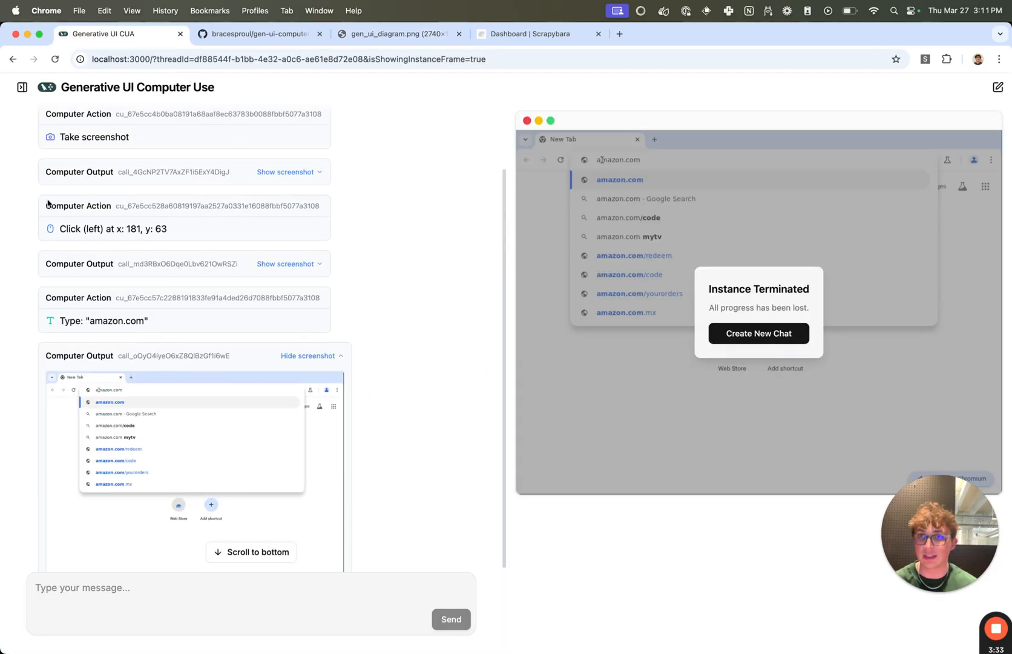
Compare the diagram with the app once more, then move over to the agent's index.ts in Windsurf
{"action": "left_click", "coordinate": [394, 34]}
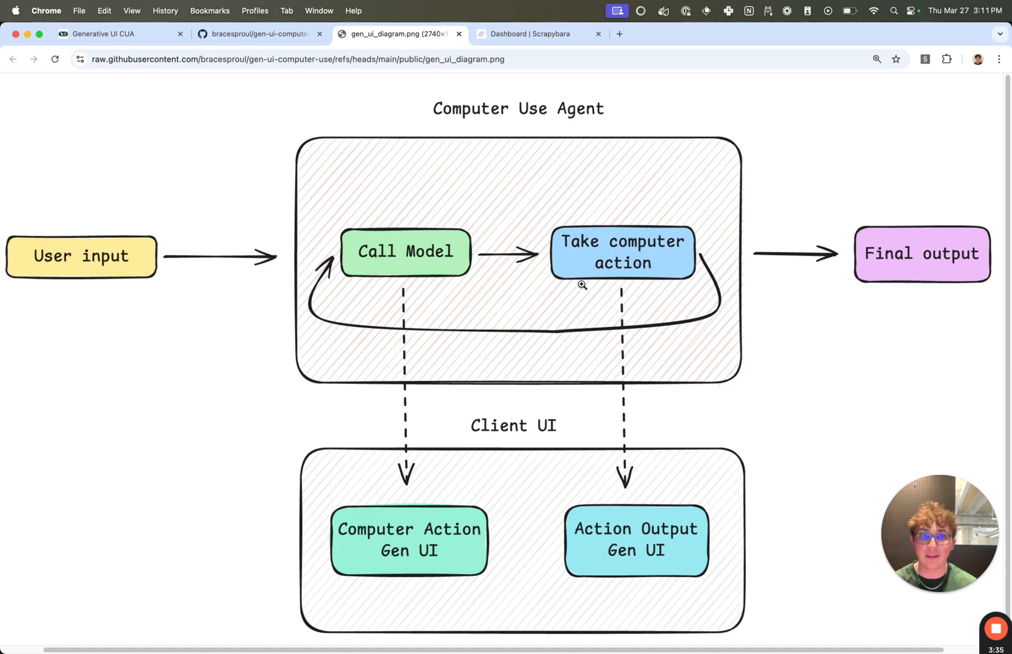
{"action": "mouse_move", "coordinate": [625, 267]}
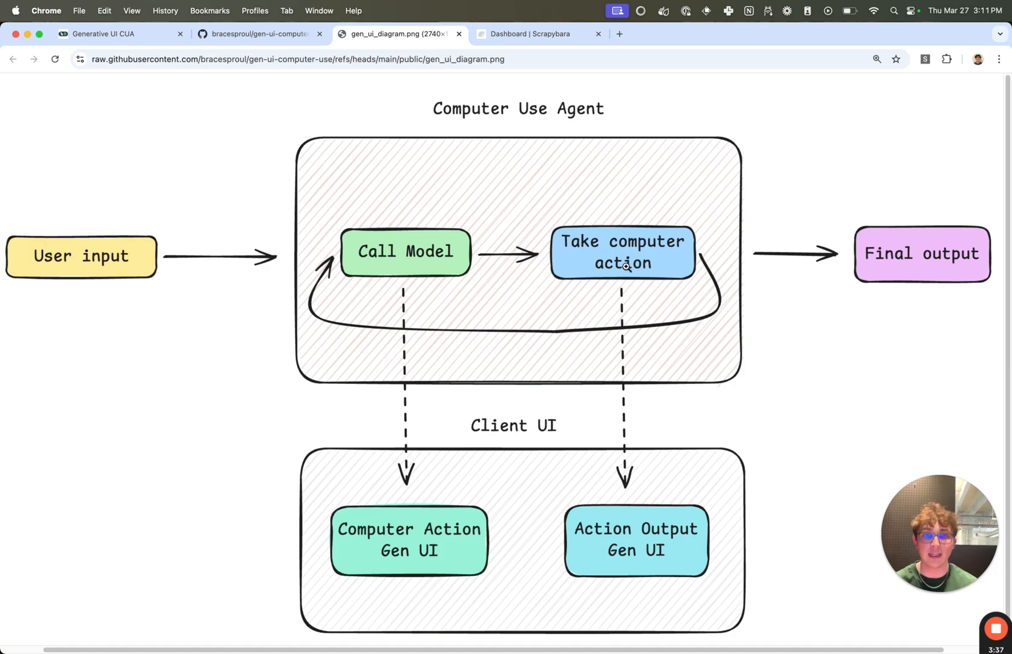
{"action": "mouse_move", "coordinate": [629, 538]}
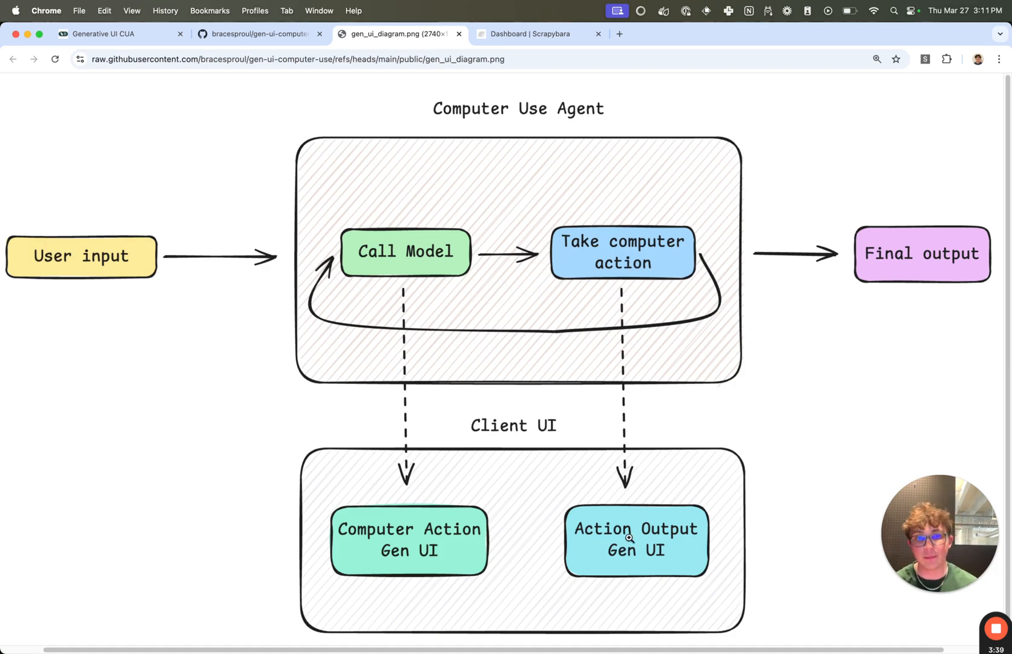
{"action": "left_click", "coordinate": [120, 34]}
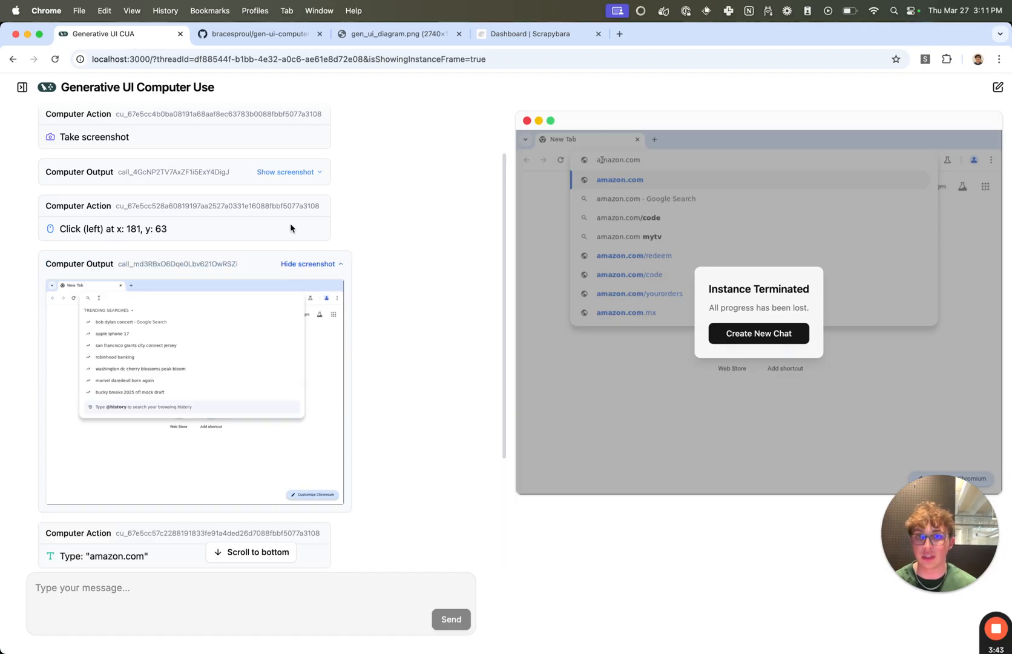
{"action": "left_click", "coordinate": [396, 34]}
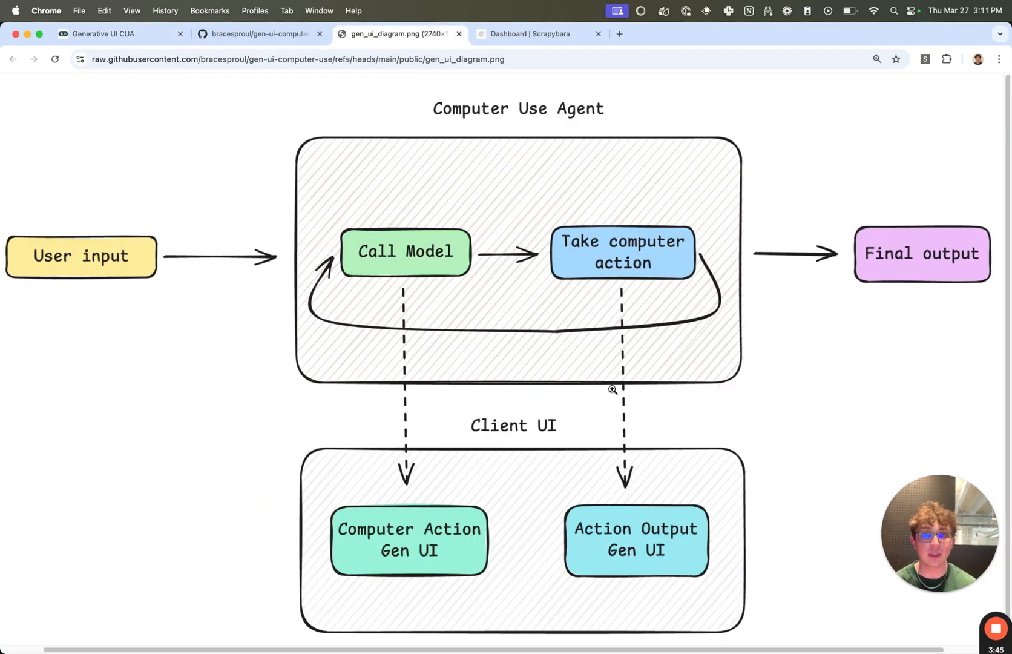
{"action": "mouse_move", "coordinate": [516, 189]}
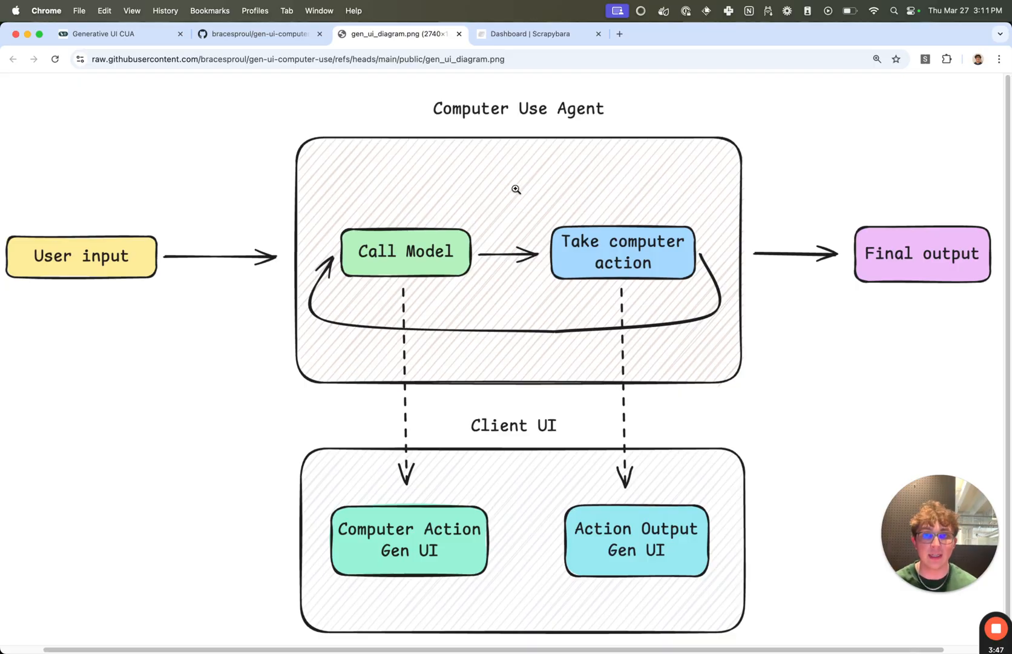
{"action": "mouse_move", "coordinate": [534, 329]}
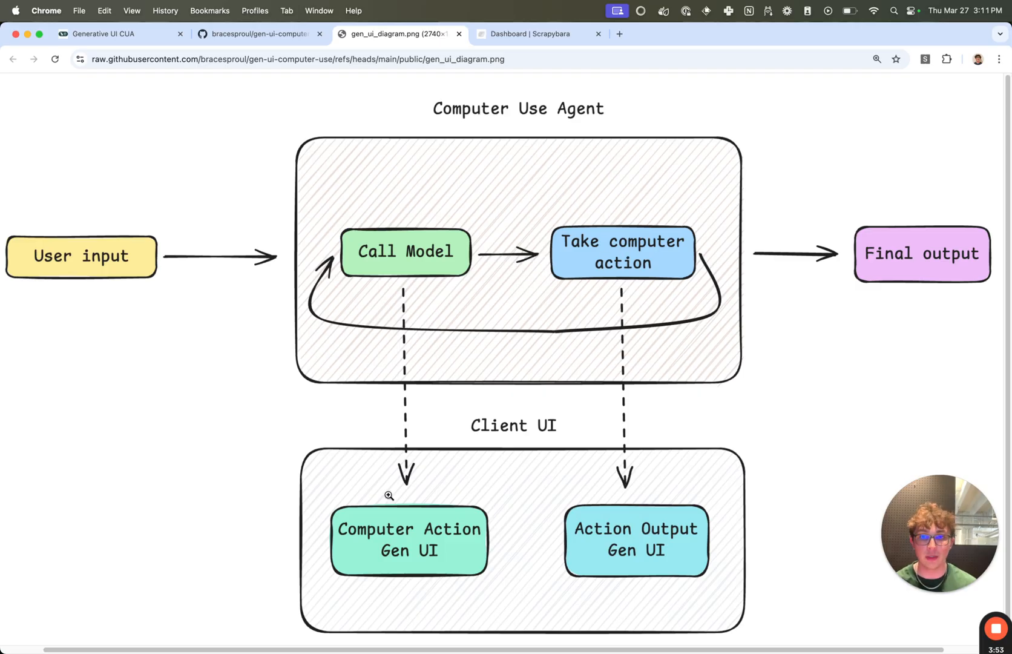
{"action": "mouse_move", "coordinate": [400, 558]}
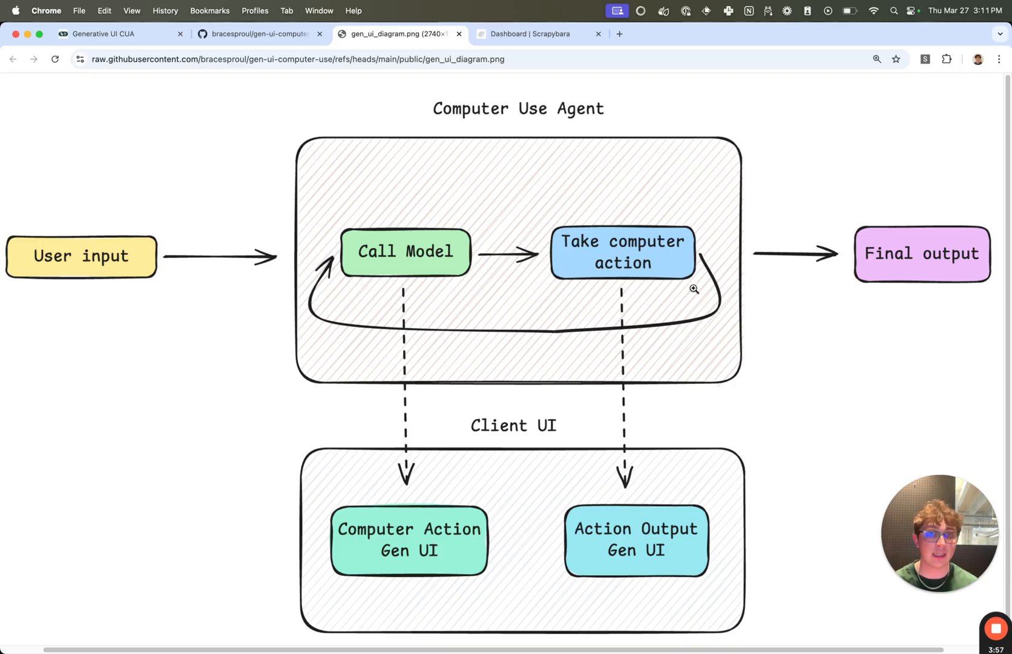
{"action": "mouse_move", "coordinate": [624, 529]}
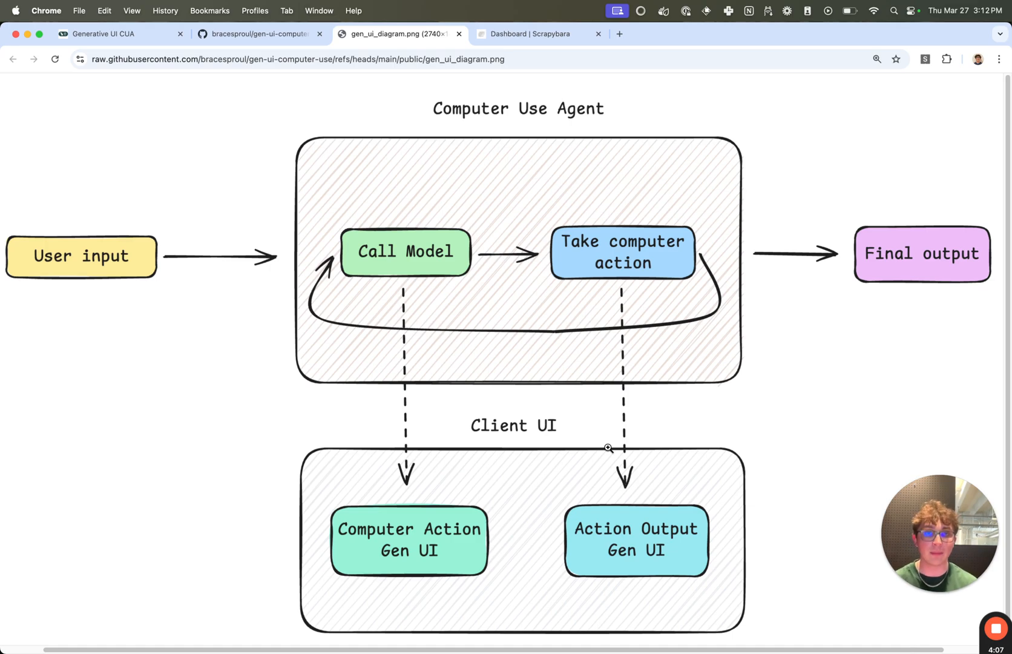
{"action": "mouse_move", "coordinate": [294, 92]}
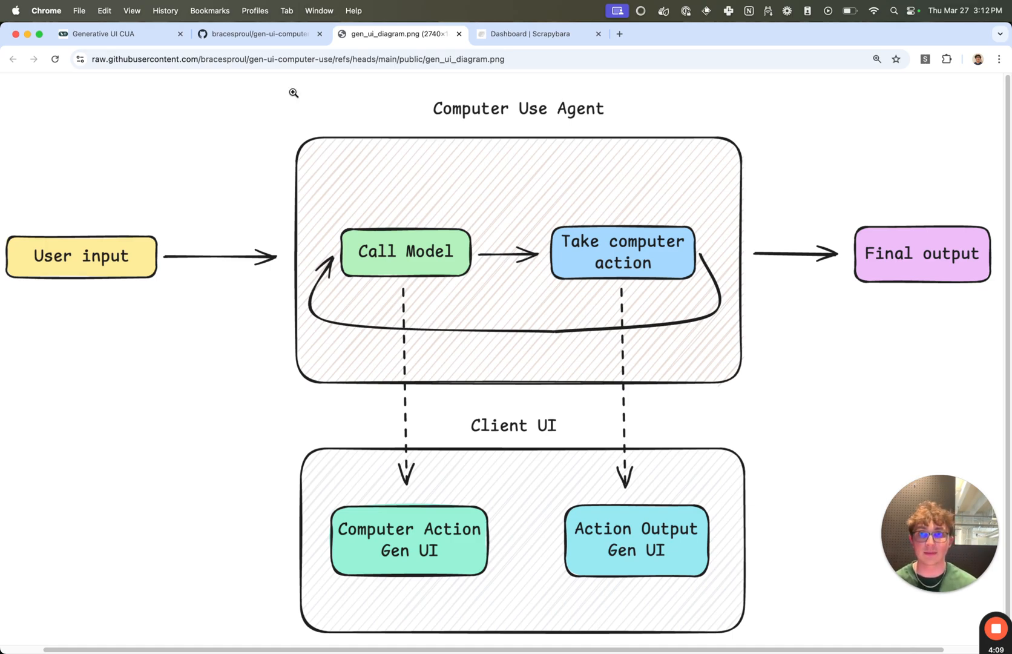
{"action": "left_click", "coordinate": [258, 34]}
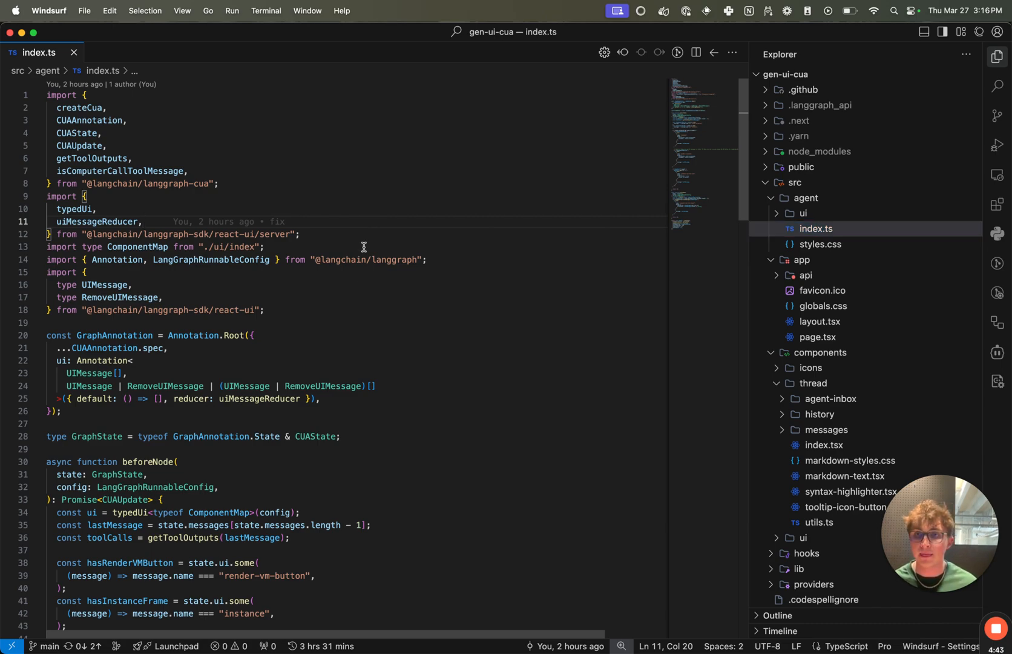
Locate the createCua function name near the end of index.ts
{"action": "scroll", "scroll_direction": "down", "scroll_amount": 3}
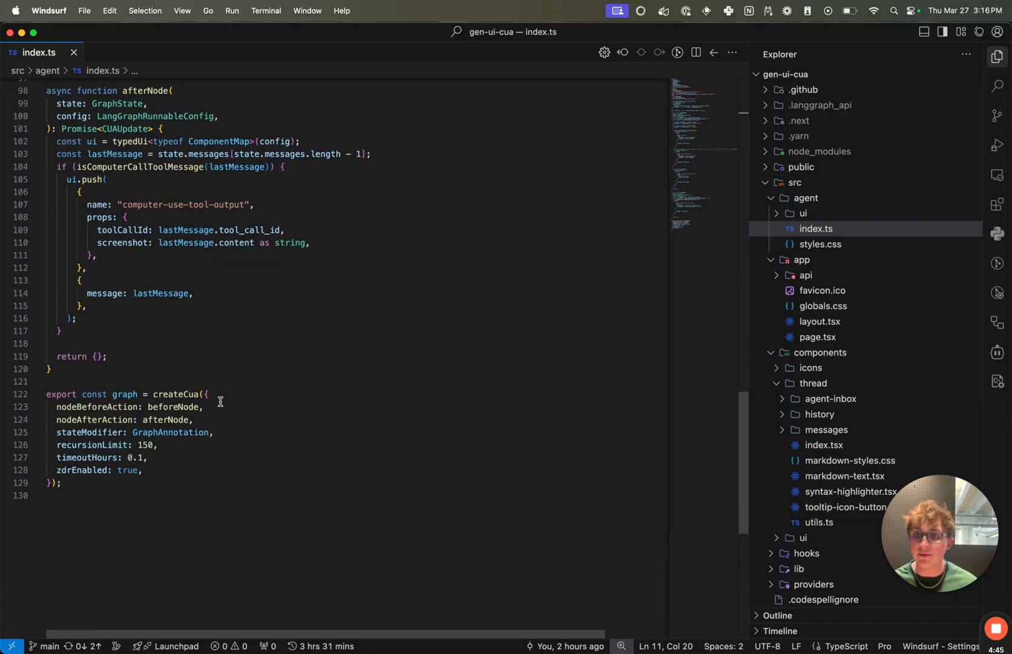
{"action": "double_click", "coordinate": [179, 393]}
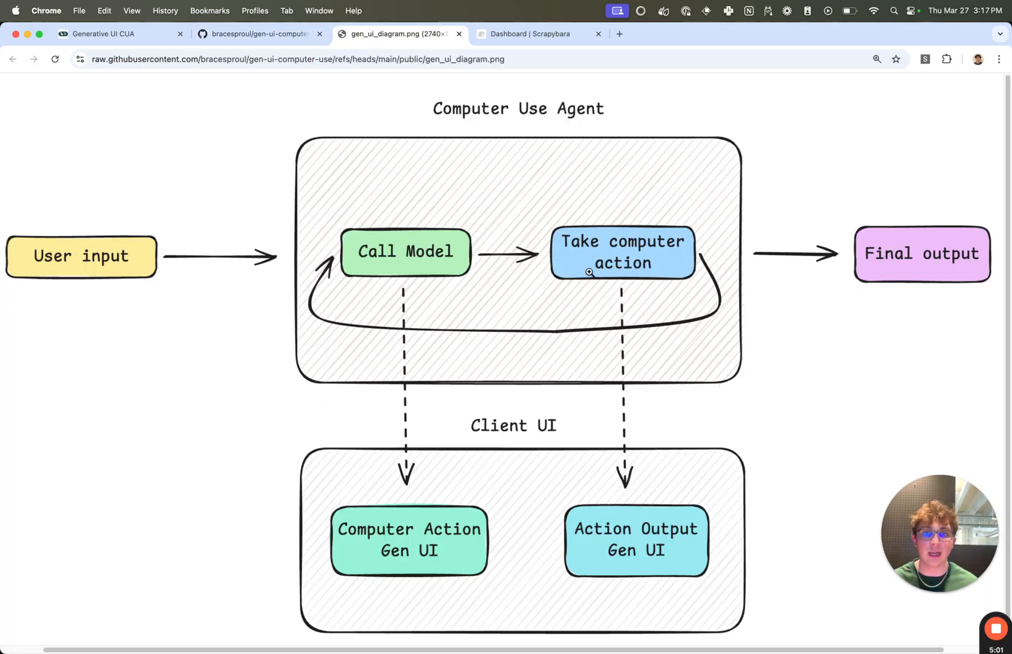
{"action": "mouse_move", "coordinate": [549, 282]}
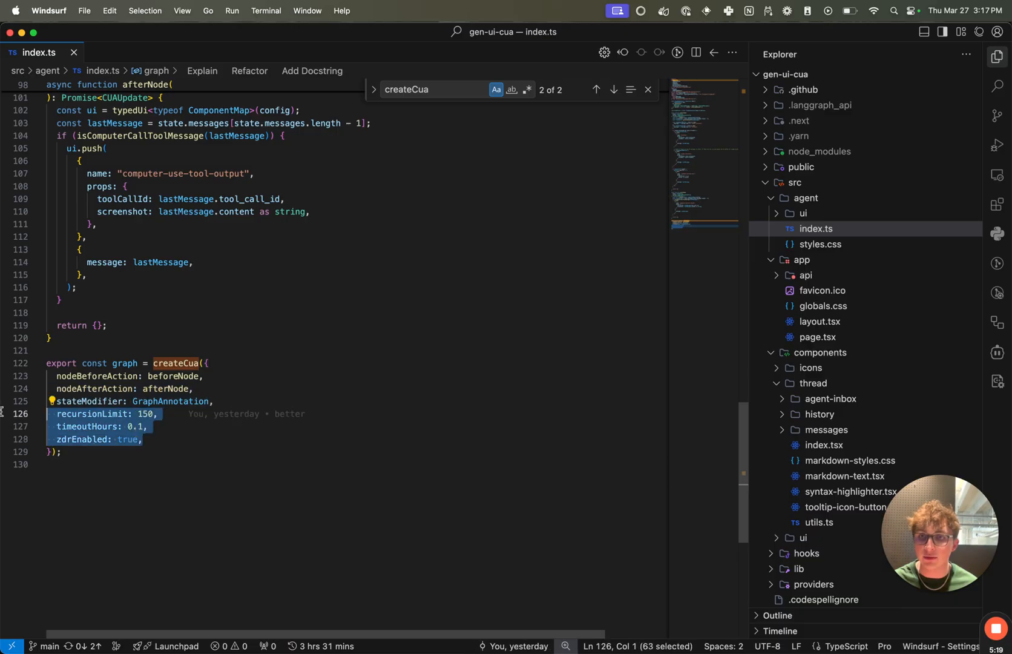
Bring the agent architecture diagram back up in Chrome
{"action": "left_click", "coordinate": [141, 414]}
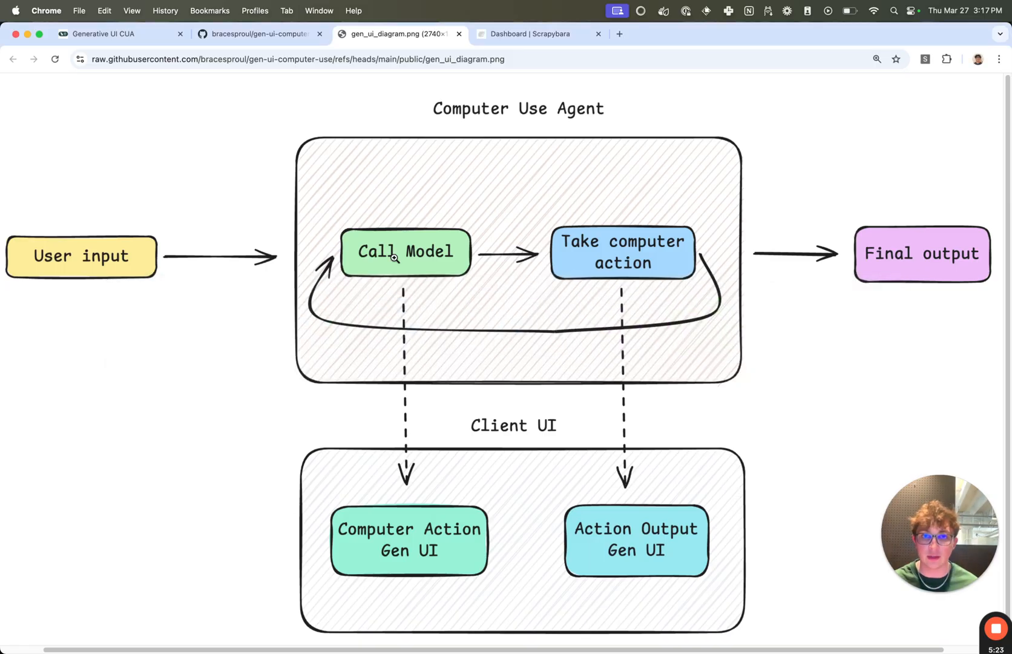
{"action": "mouse_move", "coordinate": [599, 249]}
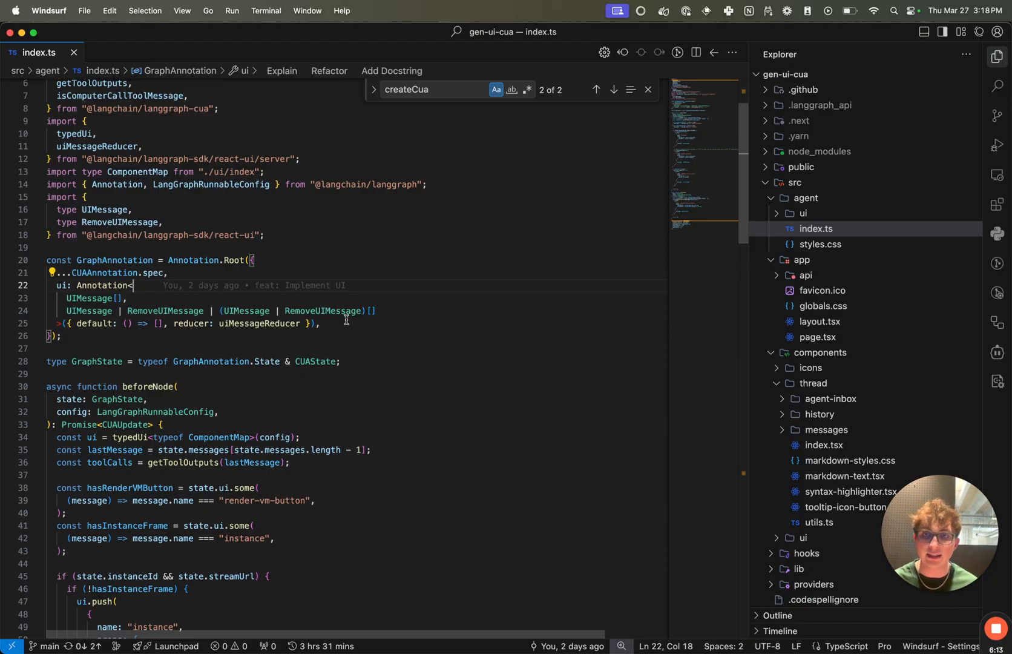
Highlight the UIMessage type in GraphAnnotation's ui annotation and move to the end of the file
{"action": "double_click", "coordinate": [89, 297]}
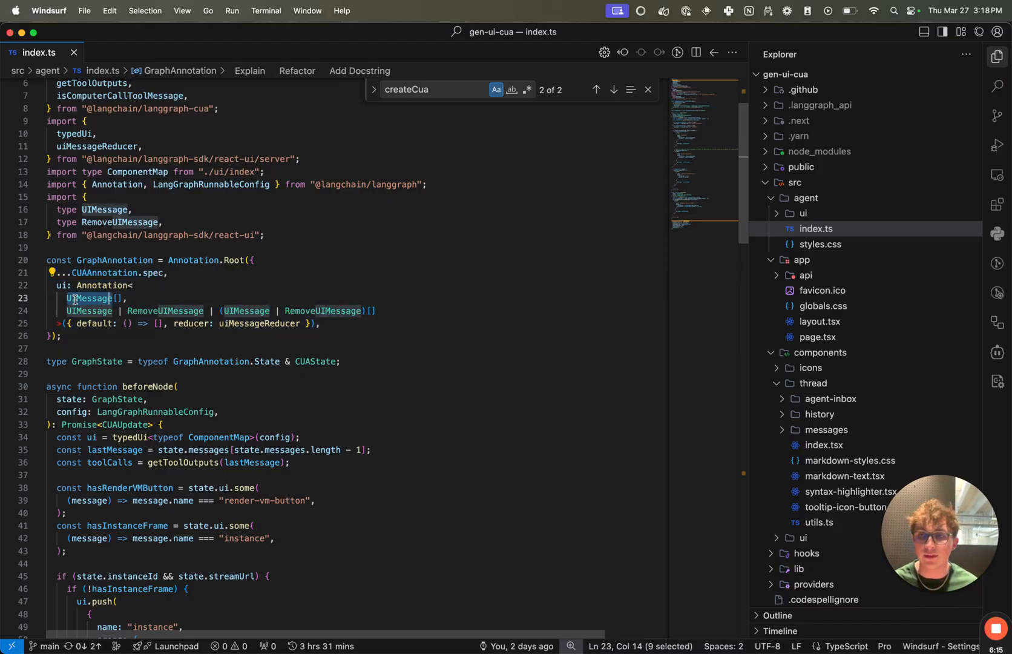
{"action": "scroll", "scroll_direction": "down", "scroll_amount": 3}
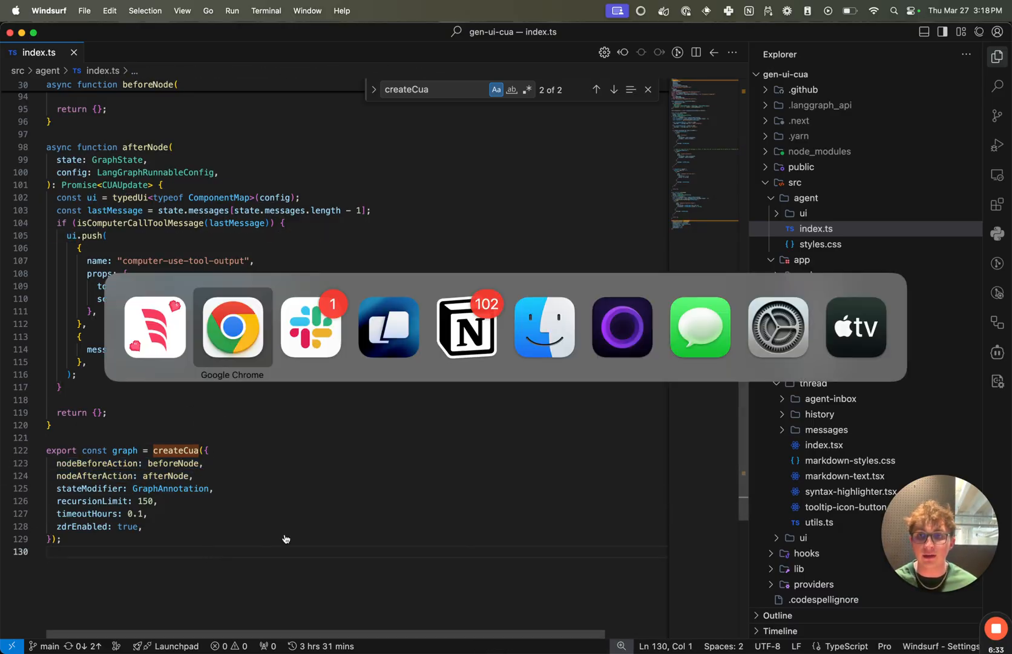
Switch to Google Chrome to show the architecture diagram again
{"action": "left_click", "coordinate": [232, 327]}
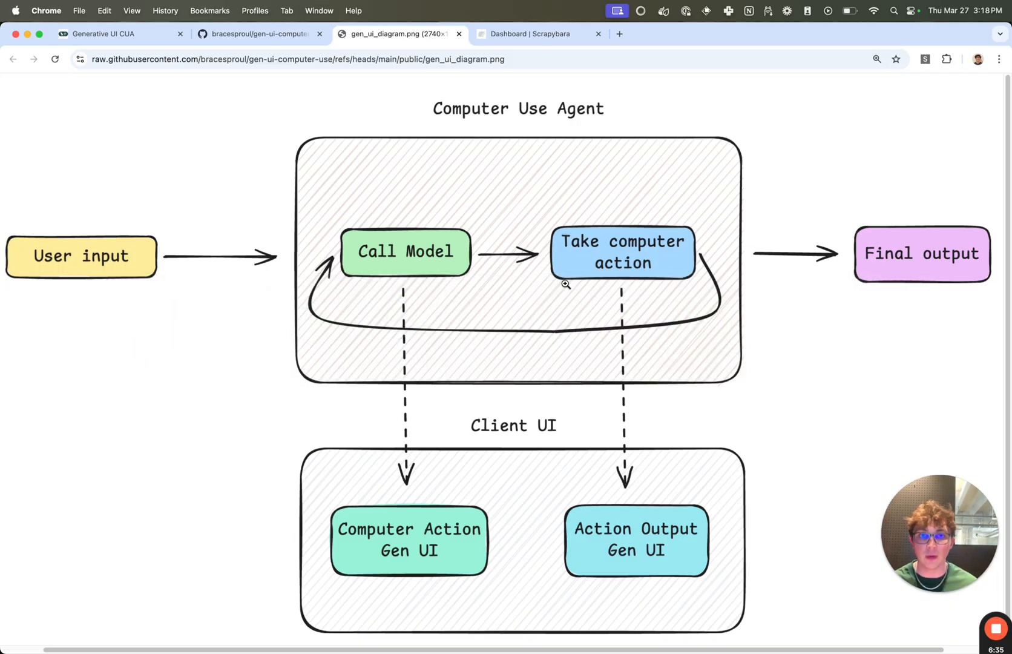
{"action": "mouse_move", "coordinate": [632, 349]}
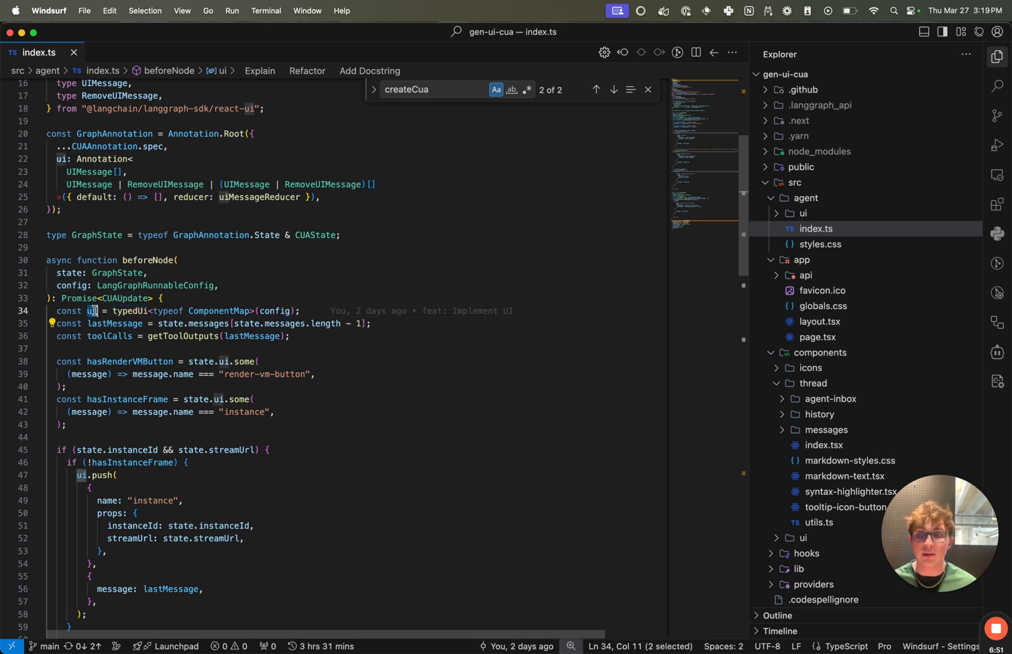
{"action": "mouse_move", "coordinate": [432, 418]}
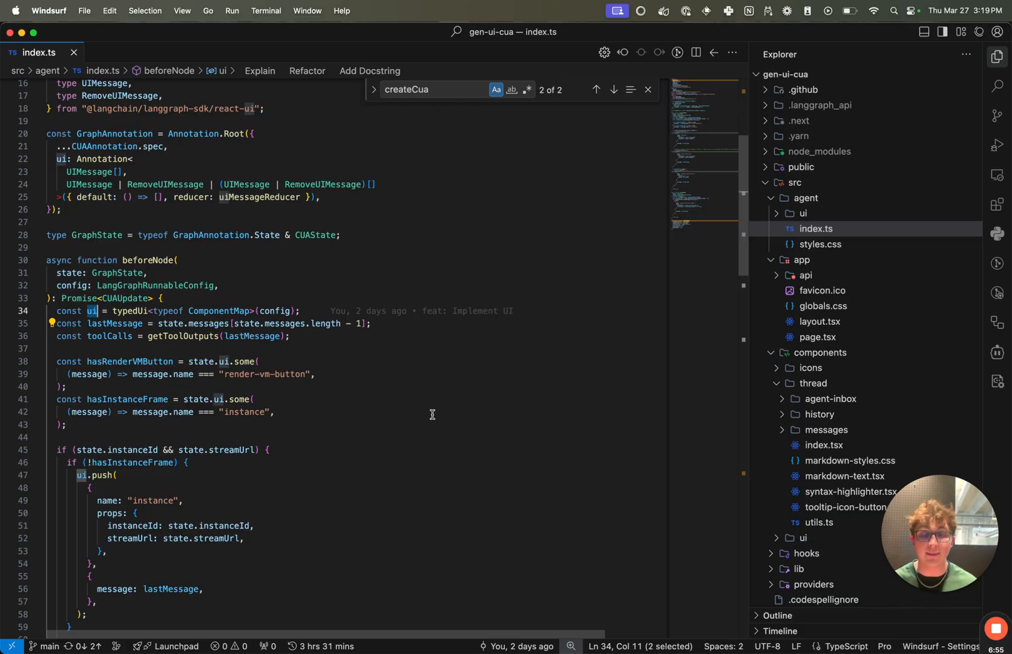
Highlight the ui variable on line 34 inside beforeNode
{"action": "double_click", "coordinate": [115, 324]}
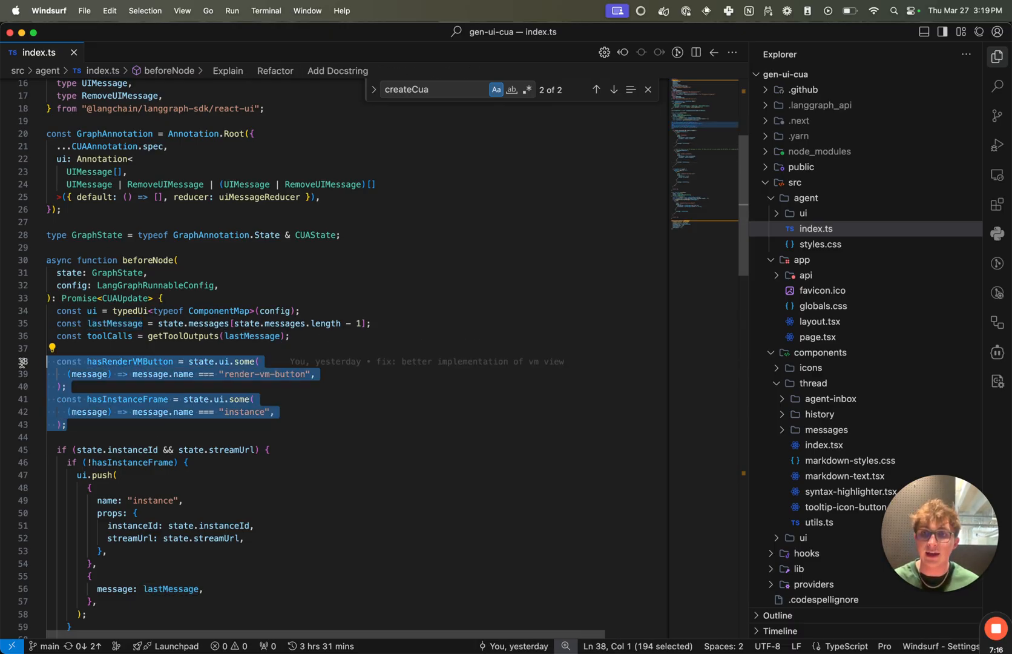
Highlight state.ui in the button check and expand the agent's ui folder showing render-vm-button.tsx
{"action": "left_click", "coordinate": [239, 419]}
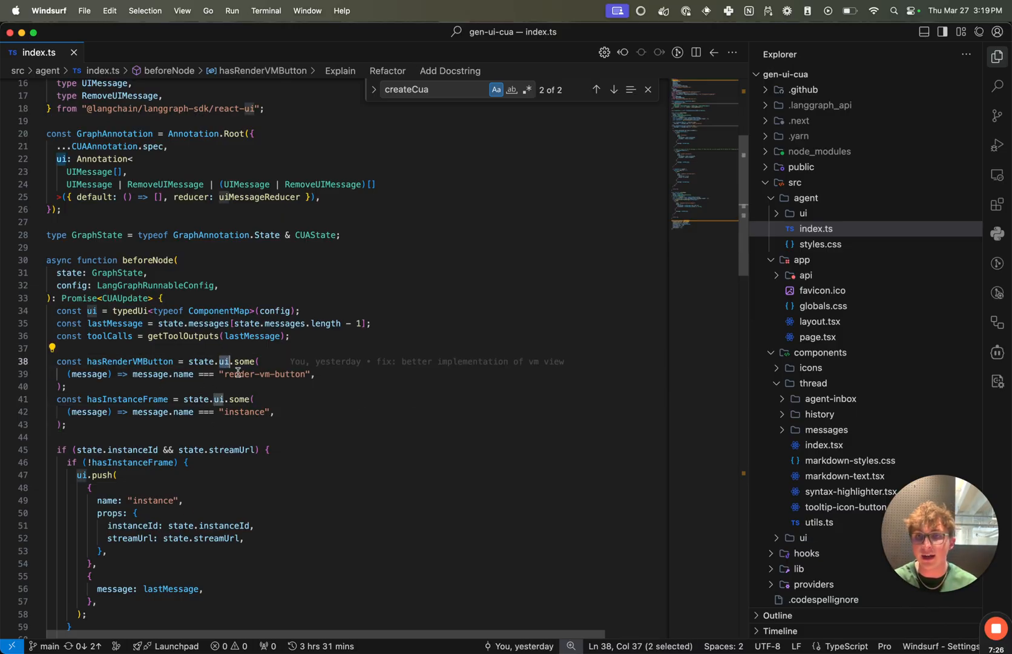
{"action": "double_click", "coordinate": [265, 374]}
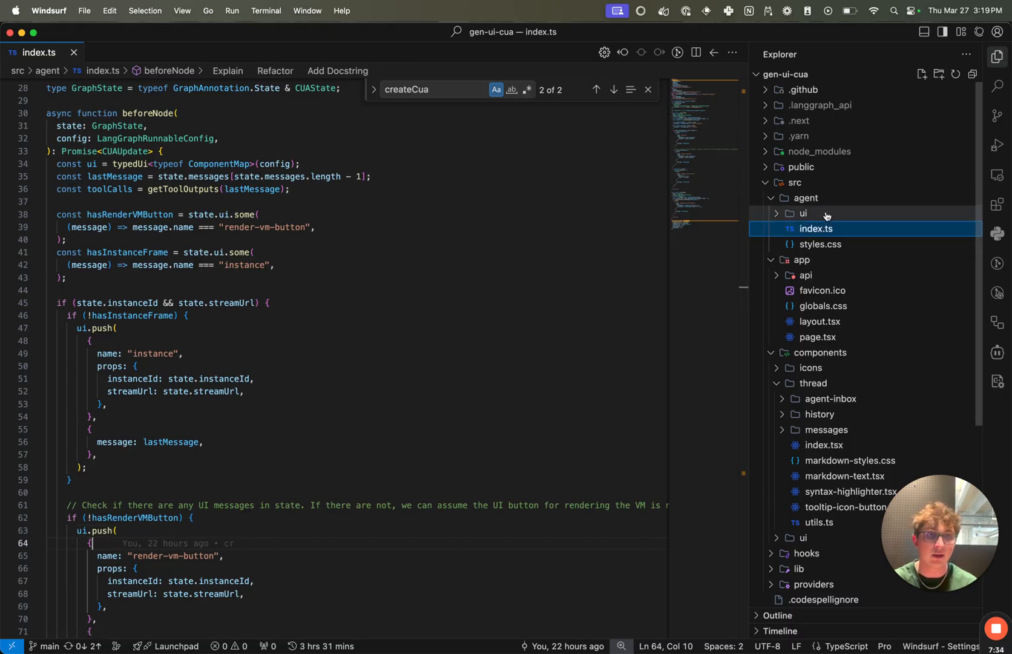
{"action": "left_click", "coordinate": [825, 213]}
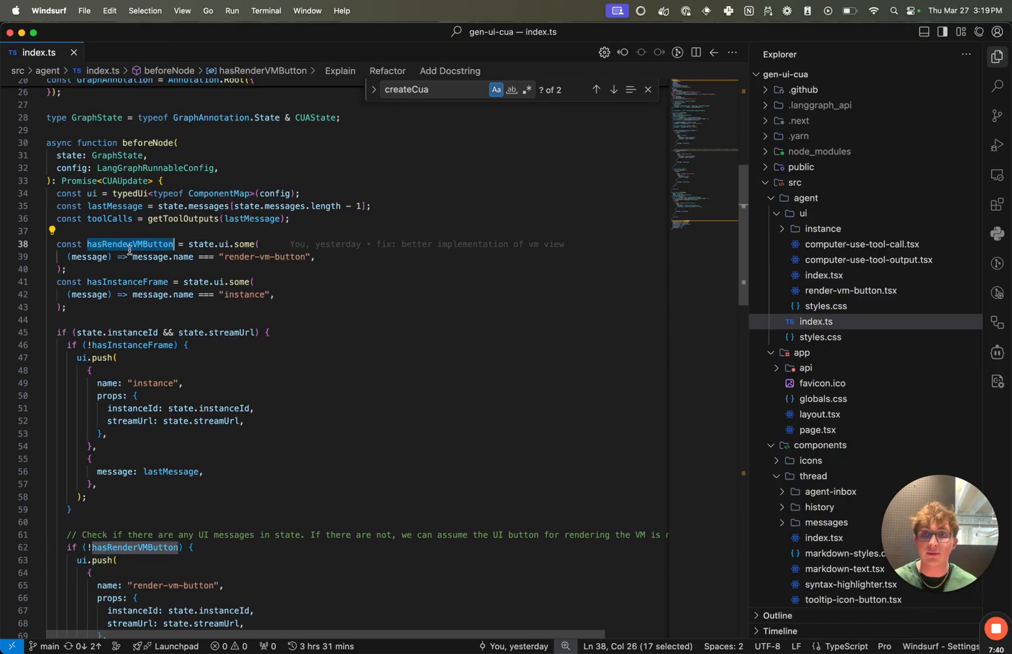
{"action": "mouse_move", "coordinate": [130, 245]}
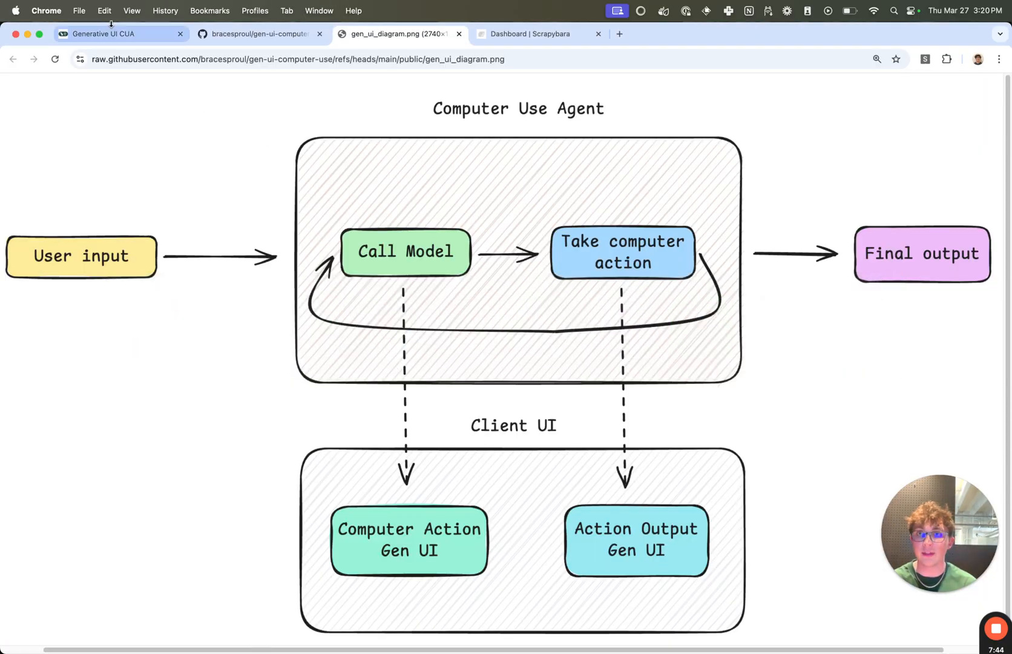
Return from the diagram tab toward beforeNode's streamUrl check in Windsurf
{"action": "left_click", "coordinate": [110, 34]}
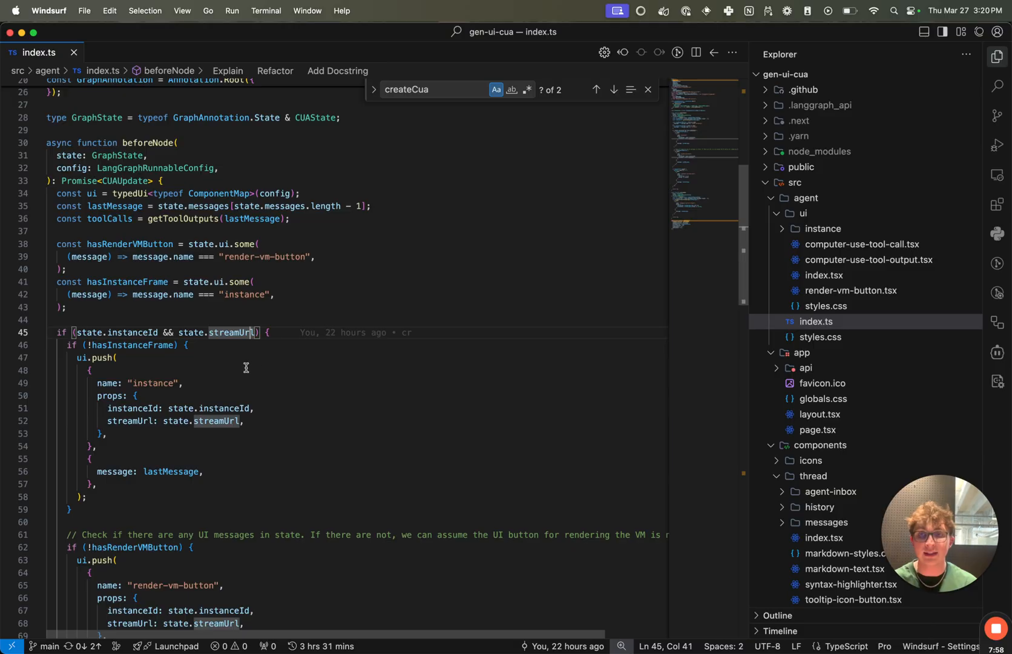
{"action": "mouse_move", "coordinate": [204, 342]}
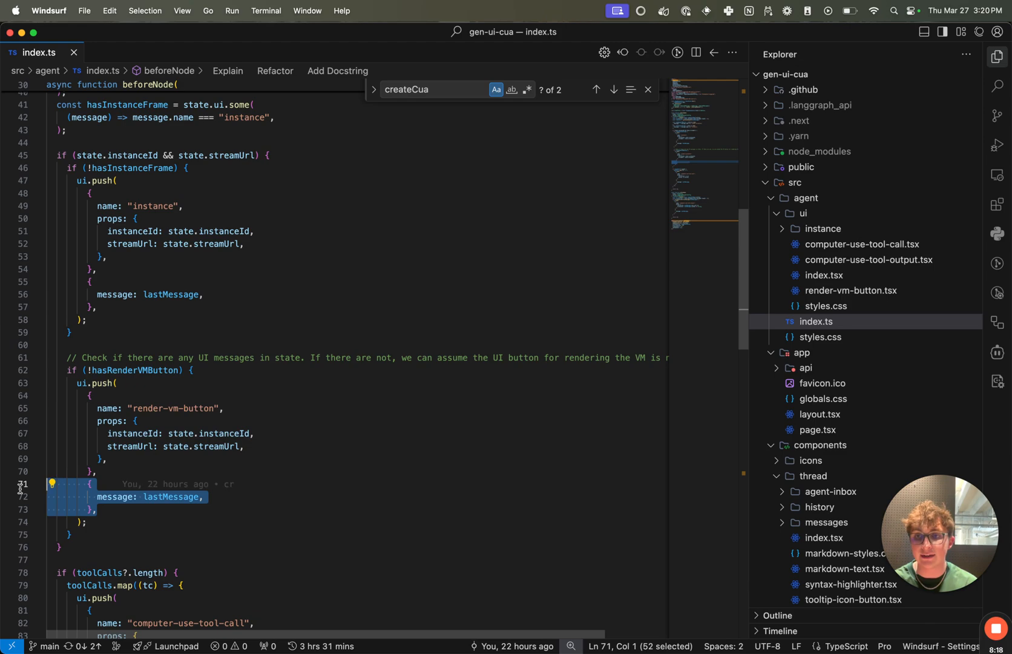
Review the beforeNode code in index.ts that pushes computer-use-tool-call messages
{"action": "scroll", "scroll_direction": "down", "scroll_amount": 3}
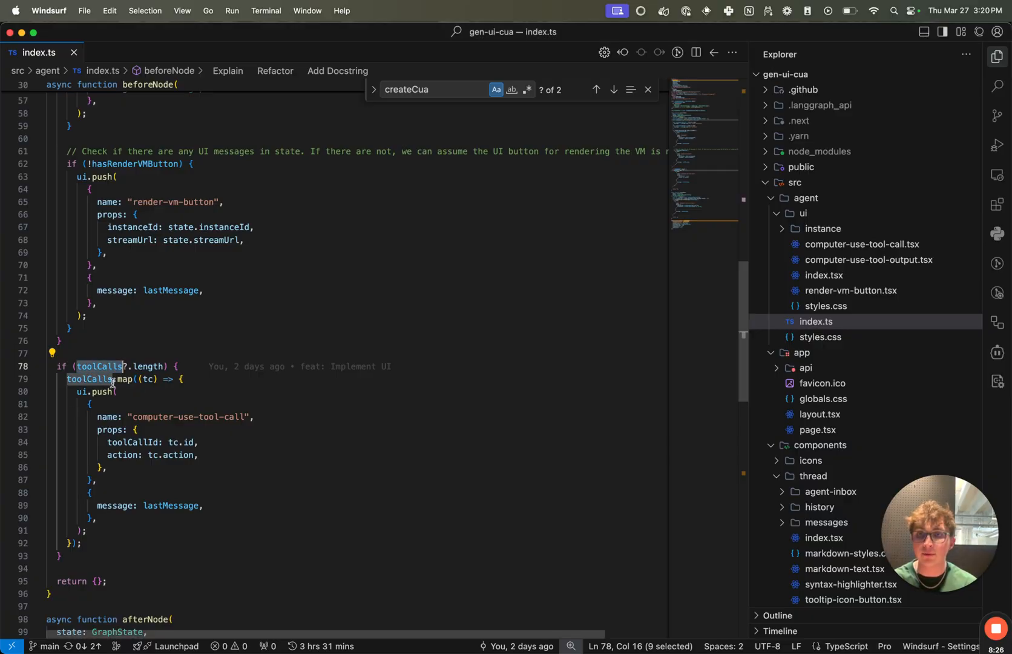
{"action": "double_click", "coordinate": [188, 416]}
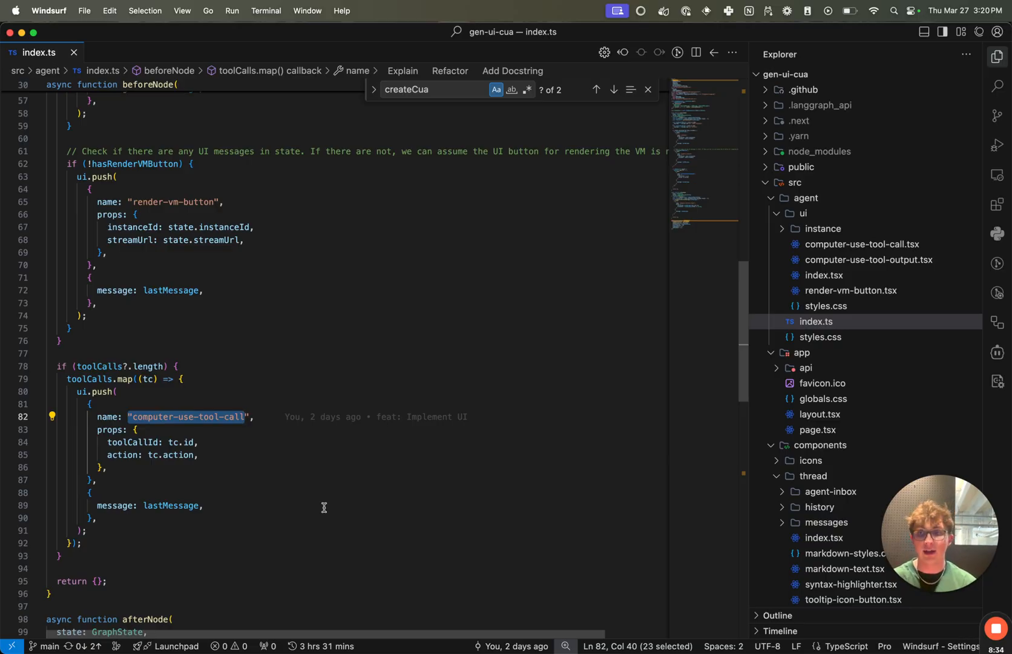
{"action": "left_click", "coordinate": [199, 442]}
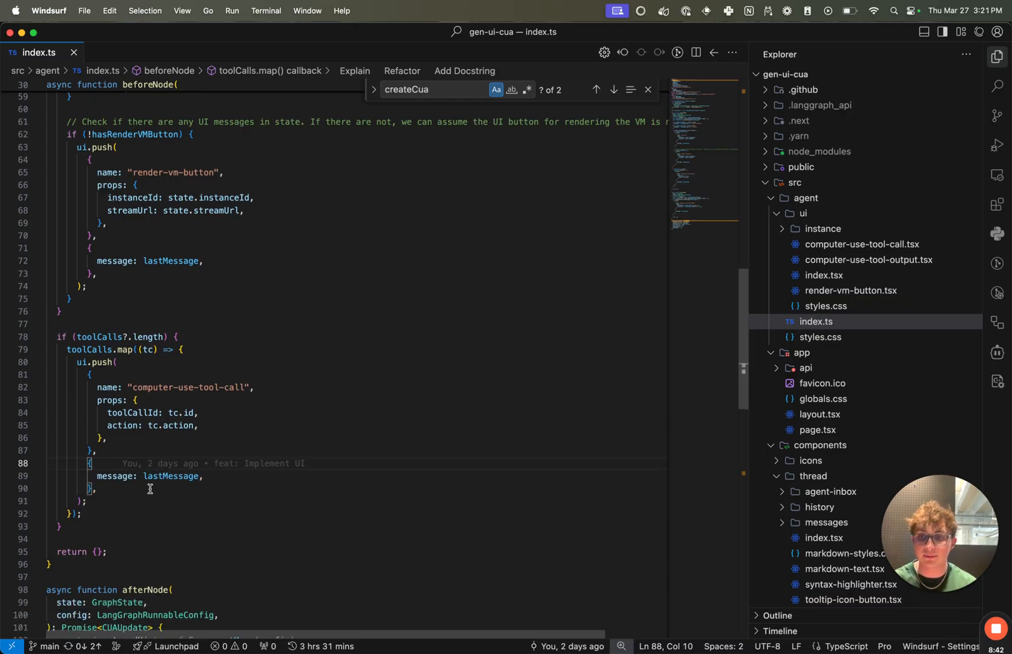
{"action": "scroll", "scroll_direction": "down", "scroll_amount": 3}
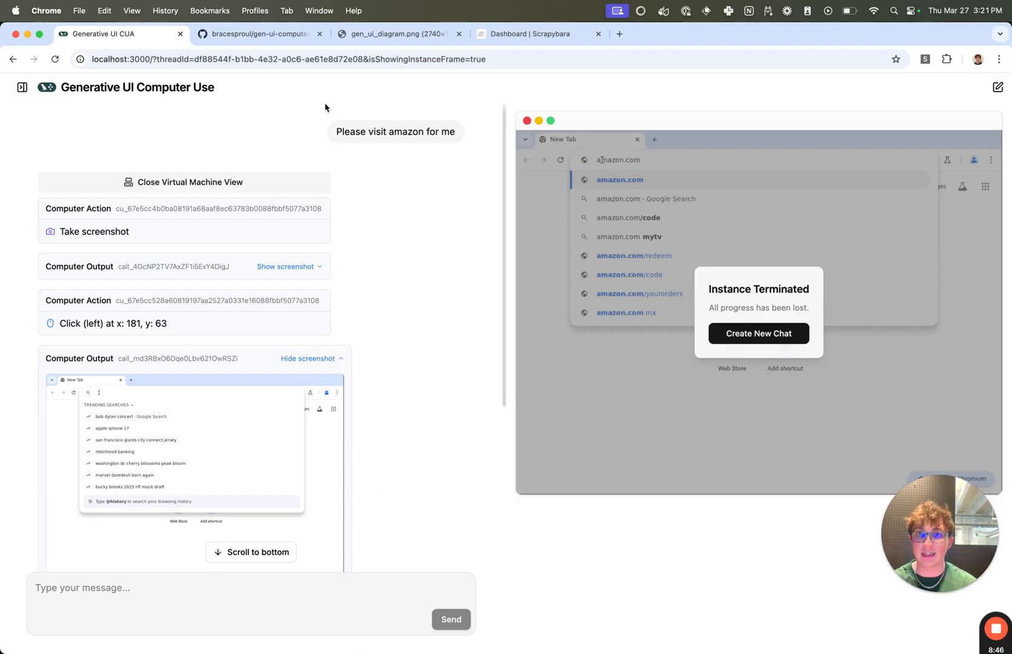
Show the gen_ui_diagram.png architecture diagram, then return to the running agent chat
{"action": "left_click", "coordinate": [397, 34]}
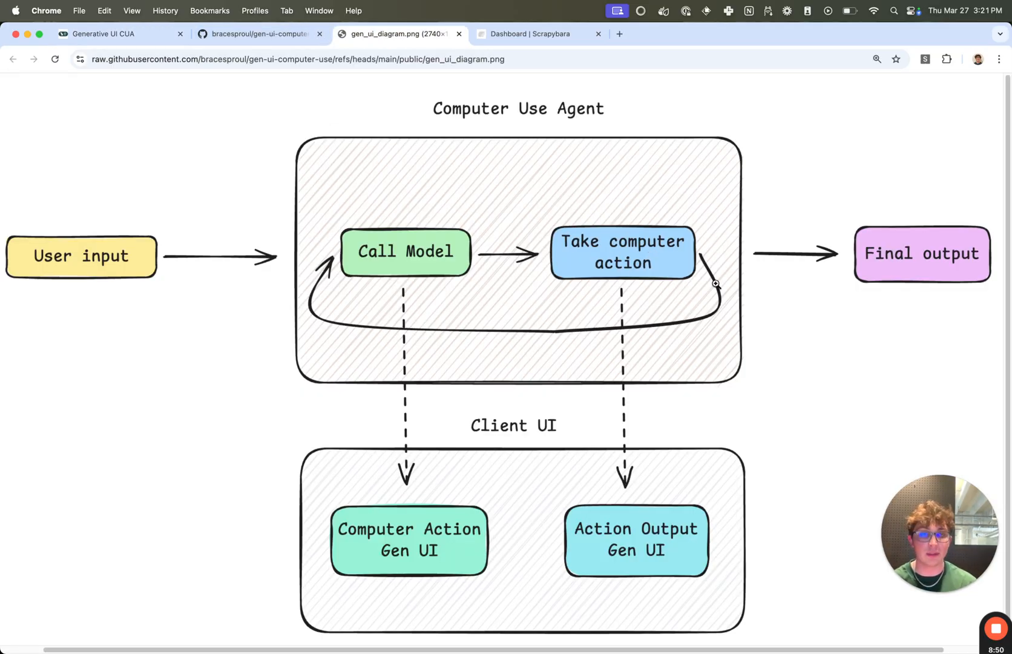
{"action": "left_click", "coordinate": [116, 34]}
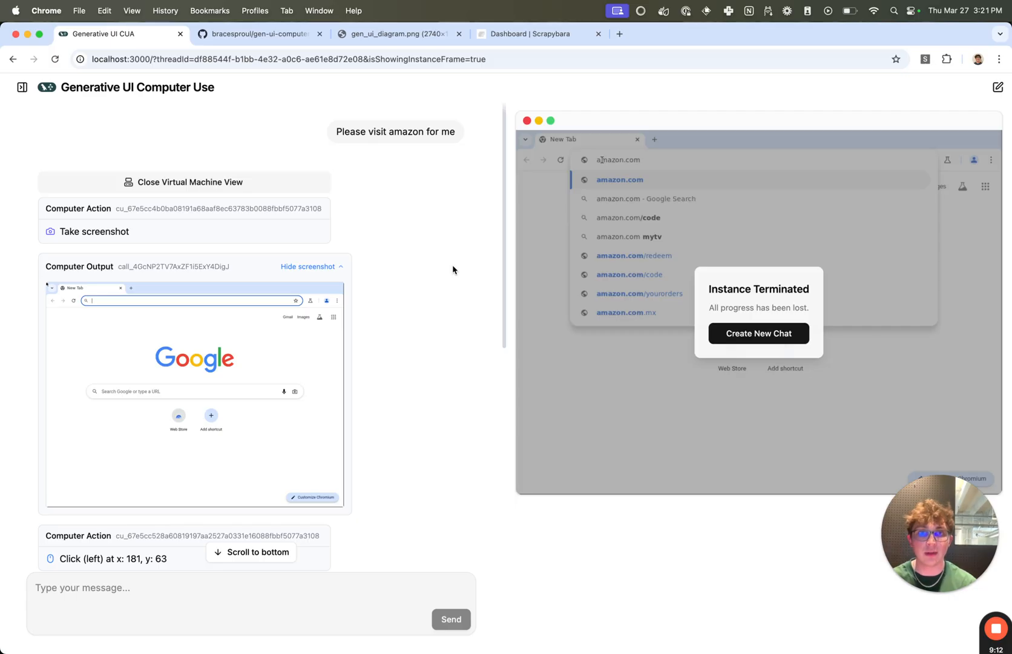
{"action": "mouse_move", "coordinate": [676, 270]}
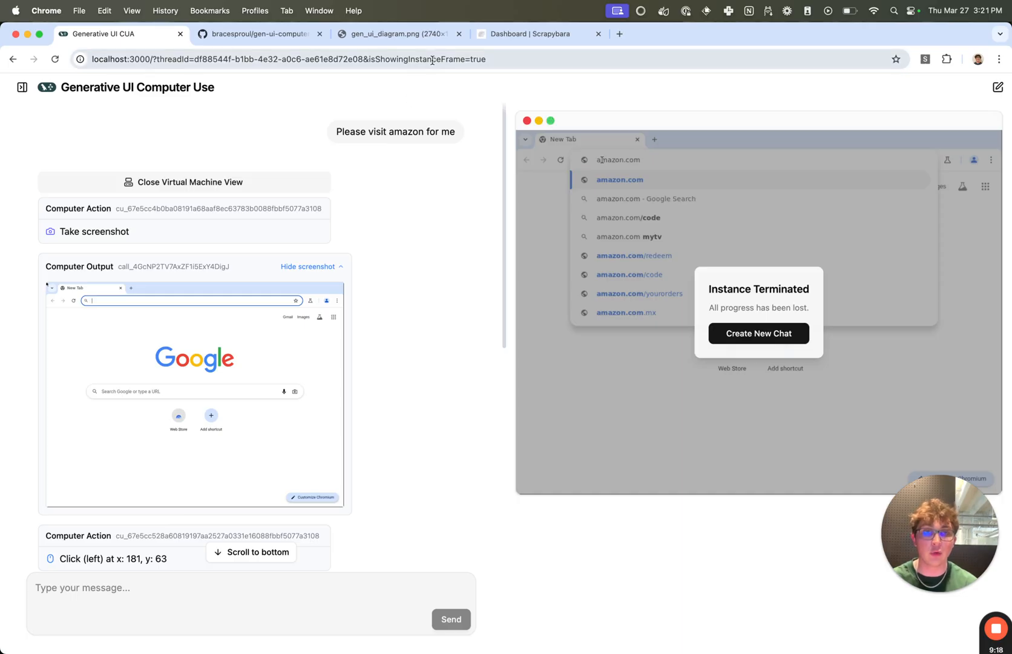
{"action": "mouse_move", "coordinate": [713, 207]}
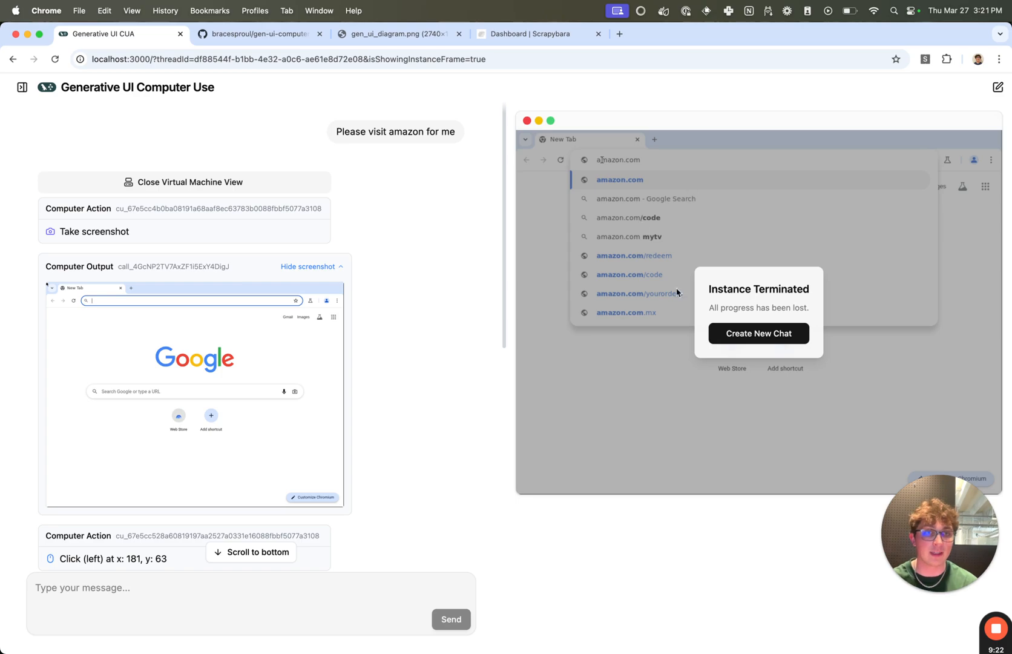
{"action": "mouse_move", "coordinate": [628, 438]}
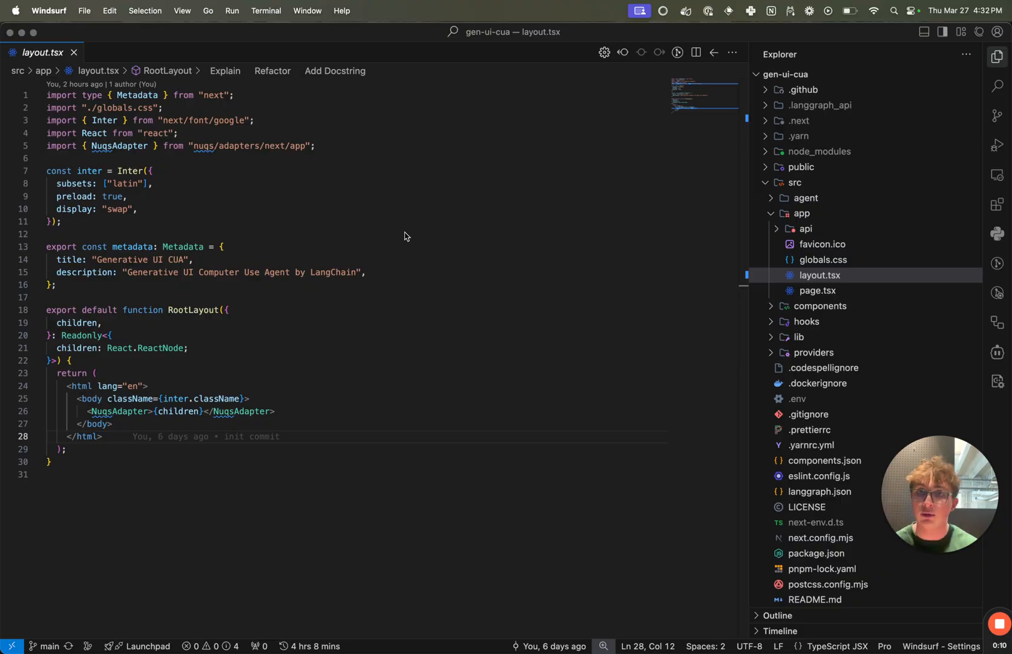
{"action": "mouse_move", "coordinate": [364, 234]}
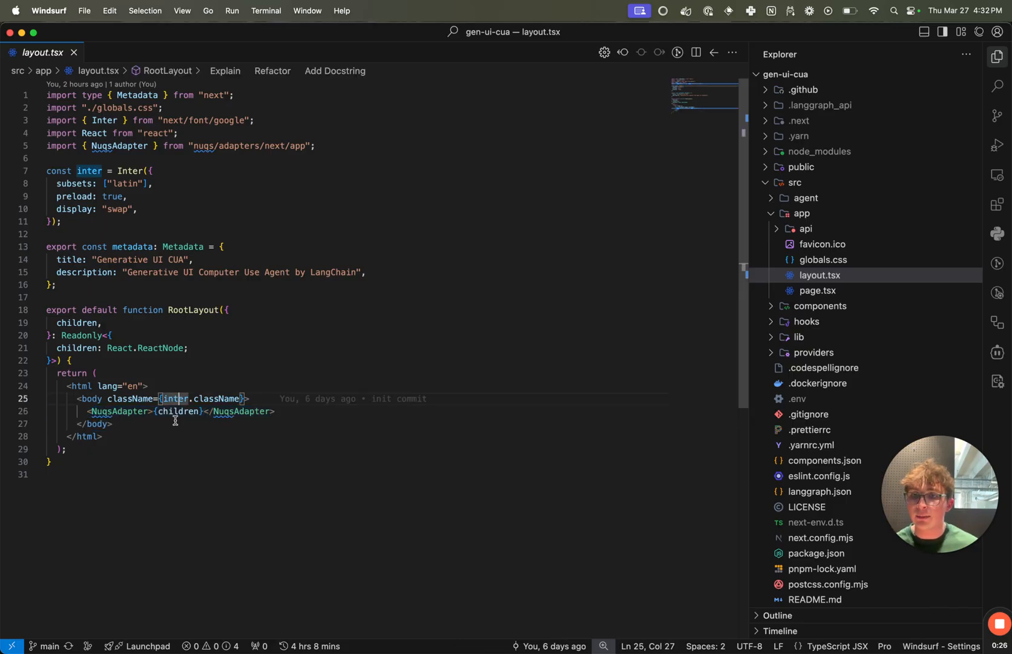
Highlight every use of the inter font variable in layout.tsx
{"action": "double_click", "coordinate": [182, 412]}
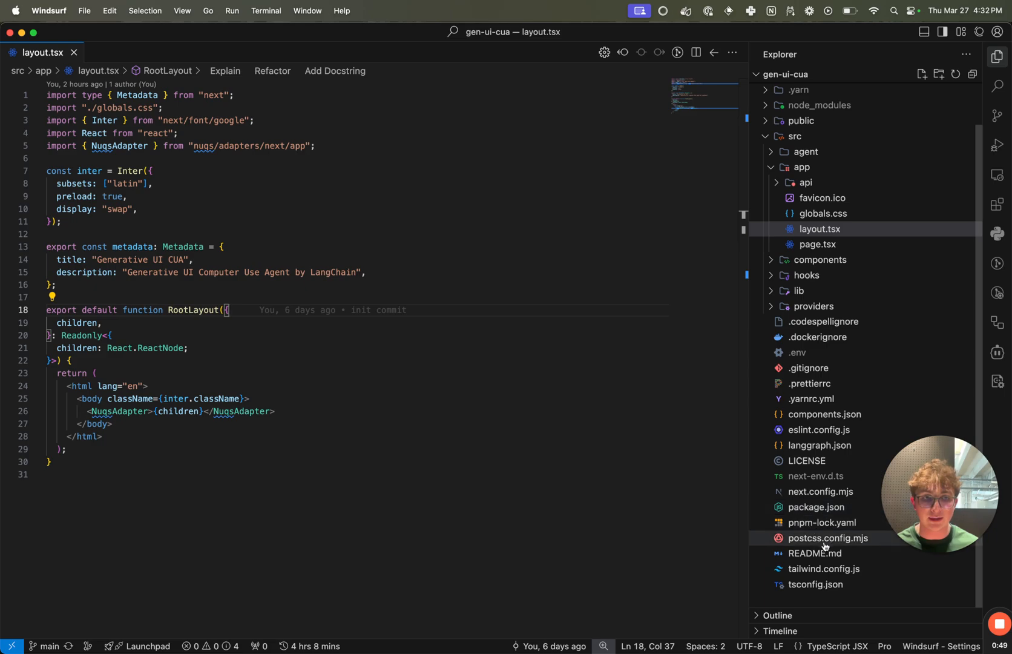
Show langgraph.json's graphs, ui entries and the ui_config sharing nuqs and sonner
{"action": "left_click", "coordinate": [820, 444]}
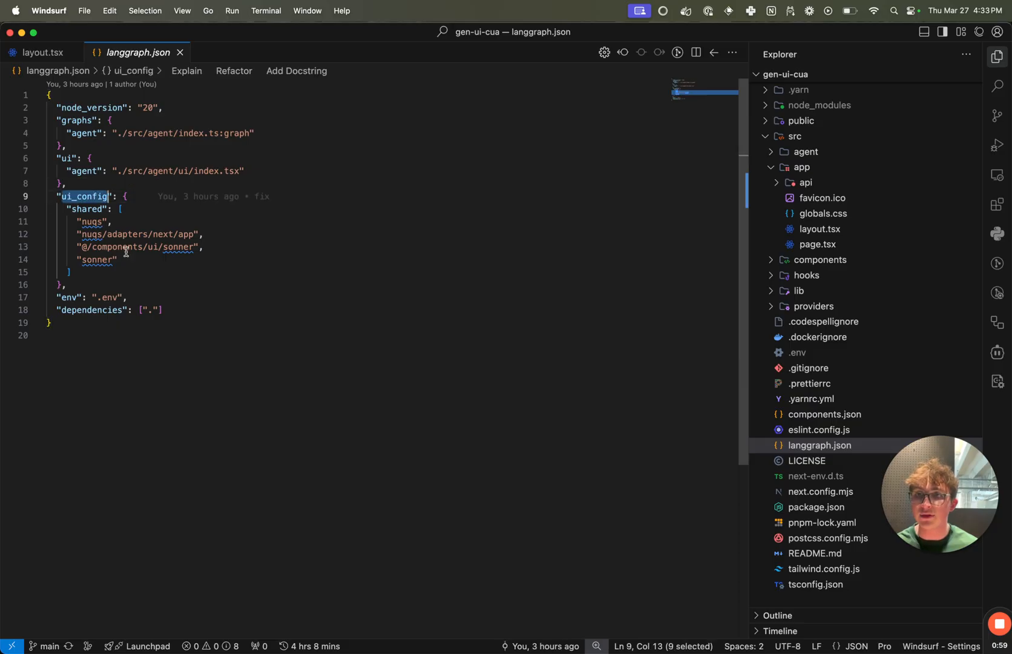
{"action": "left_click", "coordinate": [83, 208]}
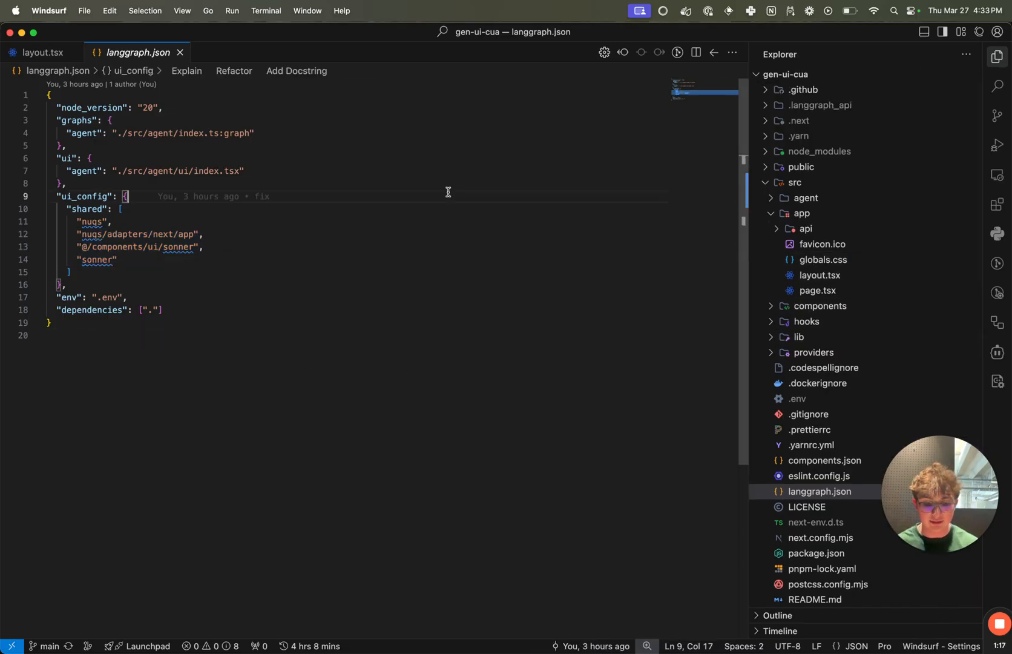
Show thread/index.tsx's LoadExternalComponent render and the experimental_loadShare calls sharing nuqs and sonner
{"action": "type", "text": "thread/"}
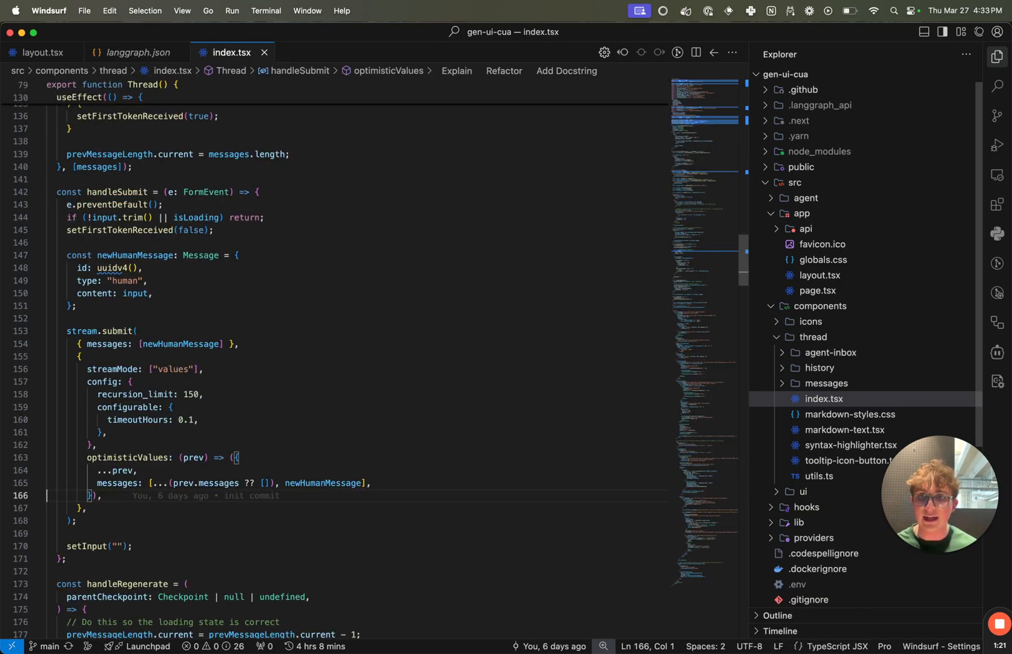
{"action": "scroll", "scroll_direction": "down", "scroll_amount": 3}
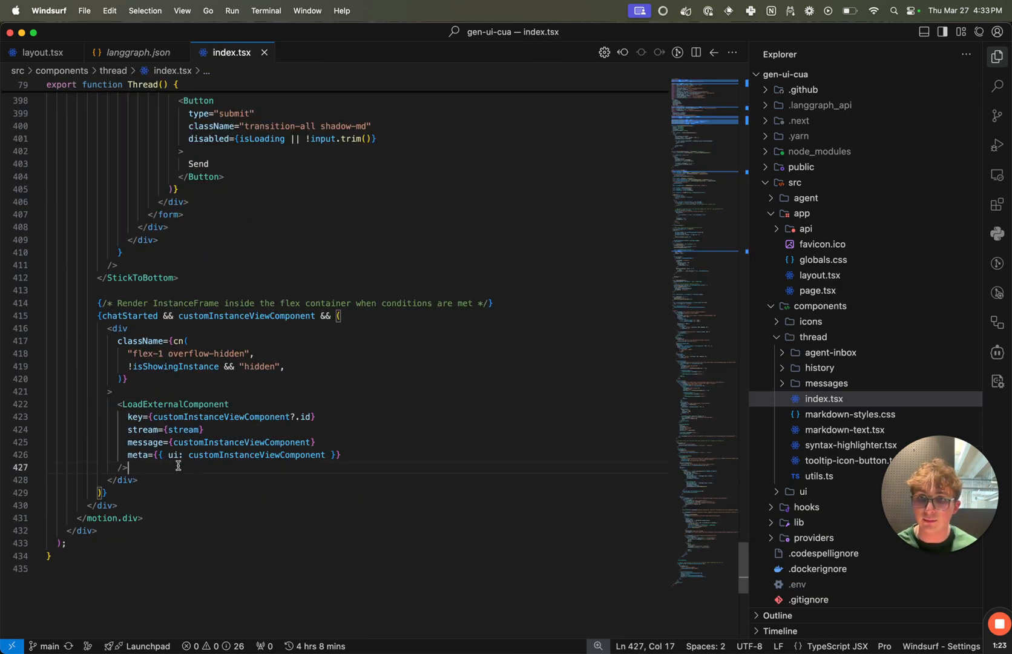
{"action": "double_click", "coordinate": [174, 403]}
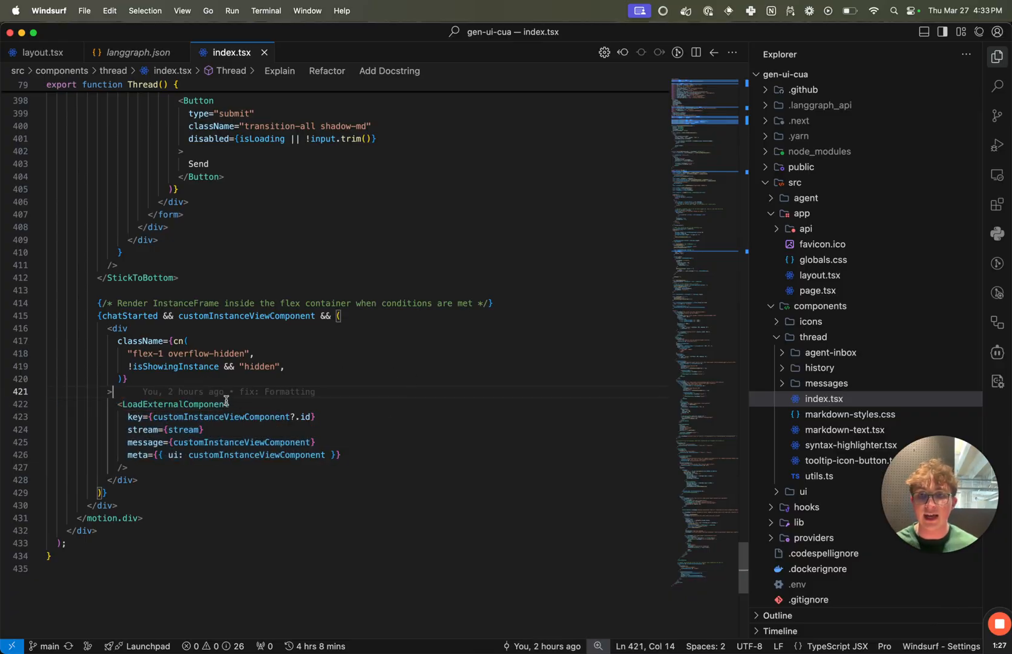
{"action": "mouse_move", "coordinate": [237, 425]}
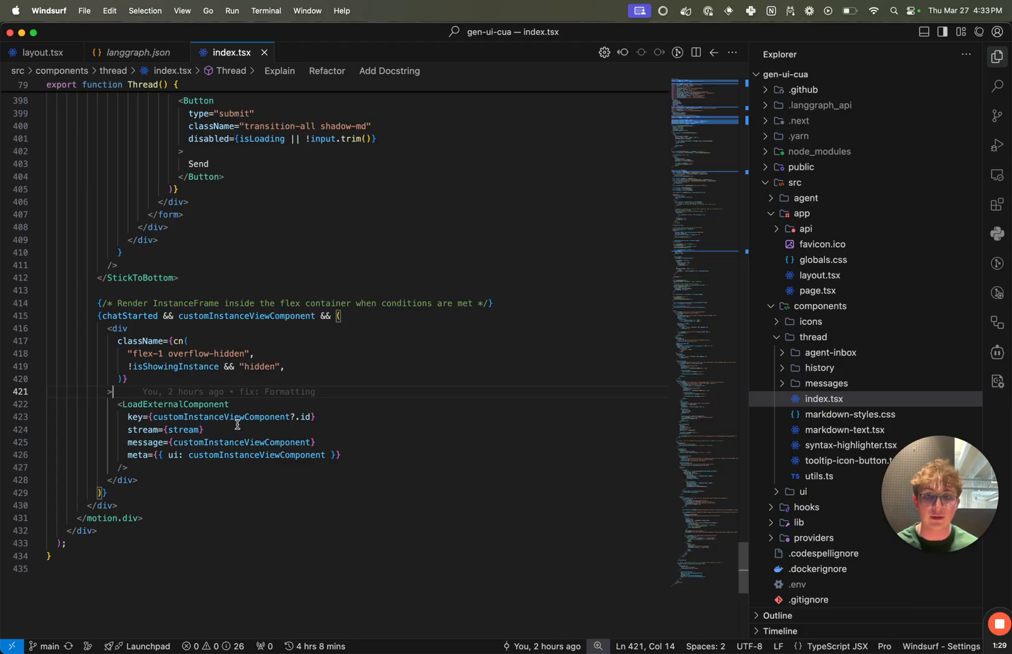
{"action": "scroll", "scroll_direction": "up", "scroll_amount": 3}
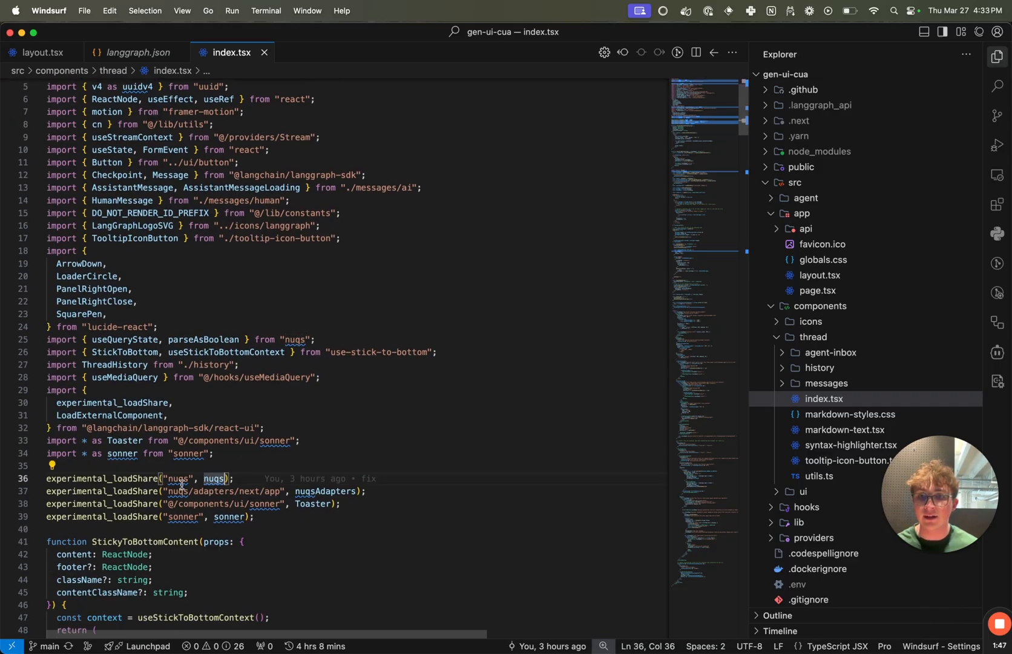
{"action": "double_click", "coordinate": [230, 516]}
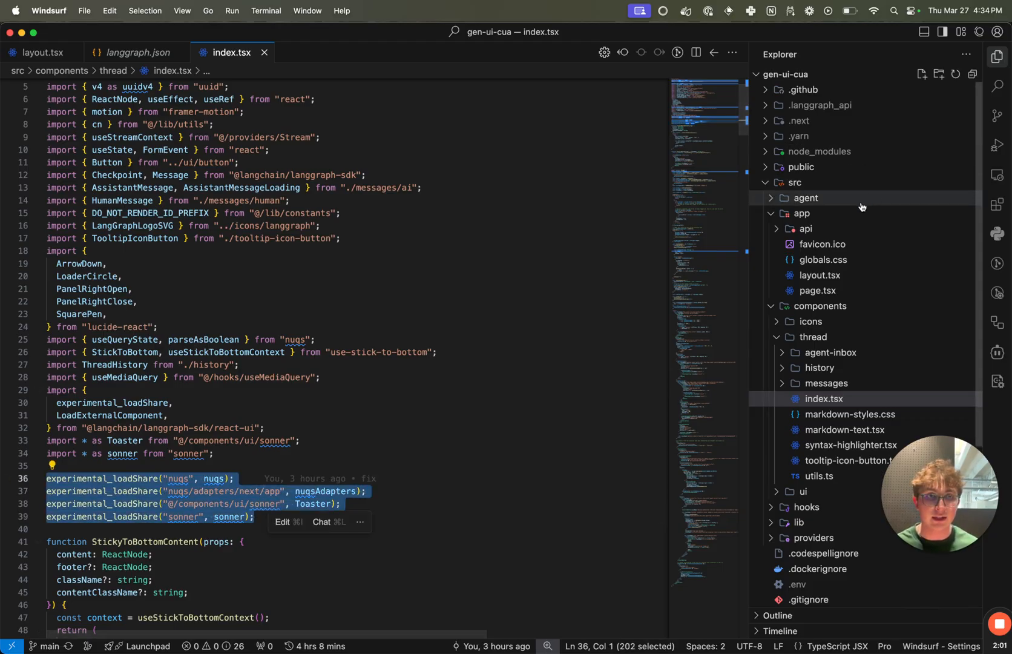
Show the sonner toast import line in useInstanceActions.tsx
{"action": "left_click", "coordinate": [805, 197]}
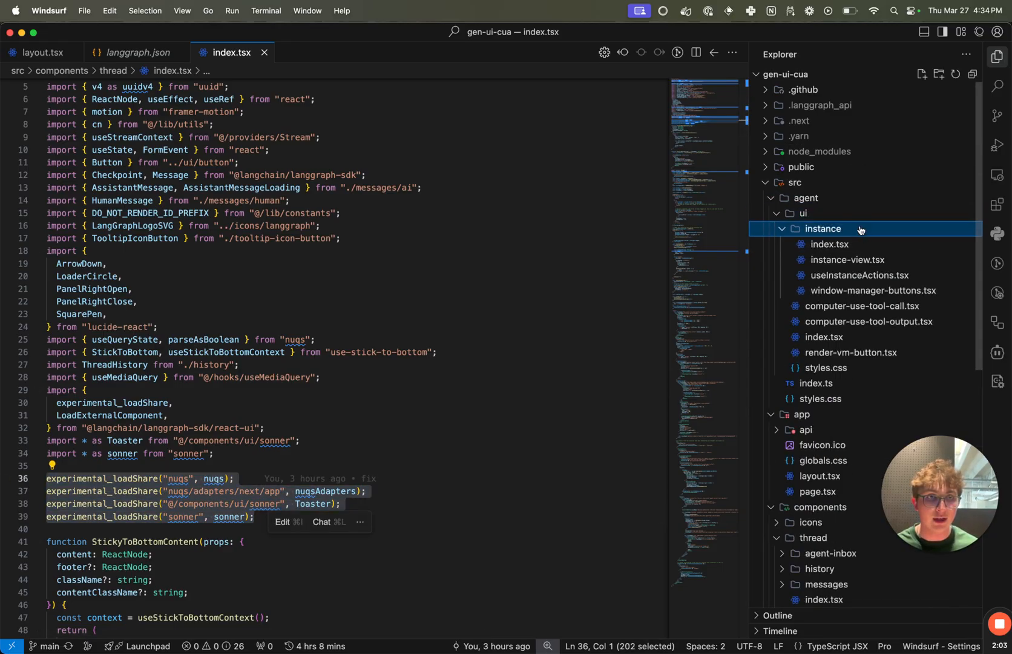
{"action": "left_click", "coordinate": [858, 275]}
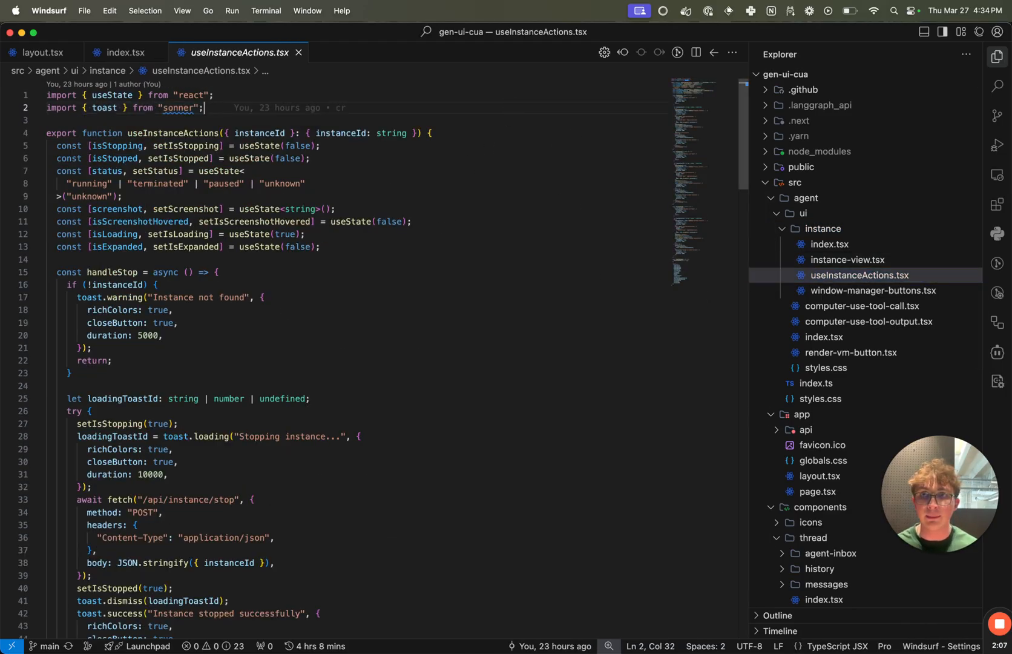
{"action": "triple_click", "coordinate": [122, 107]}
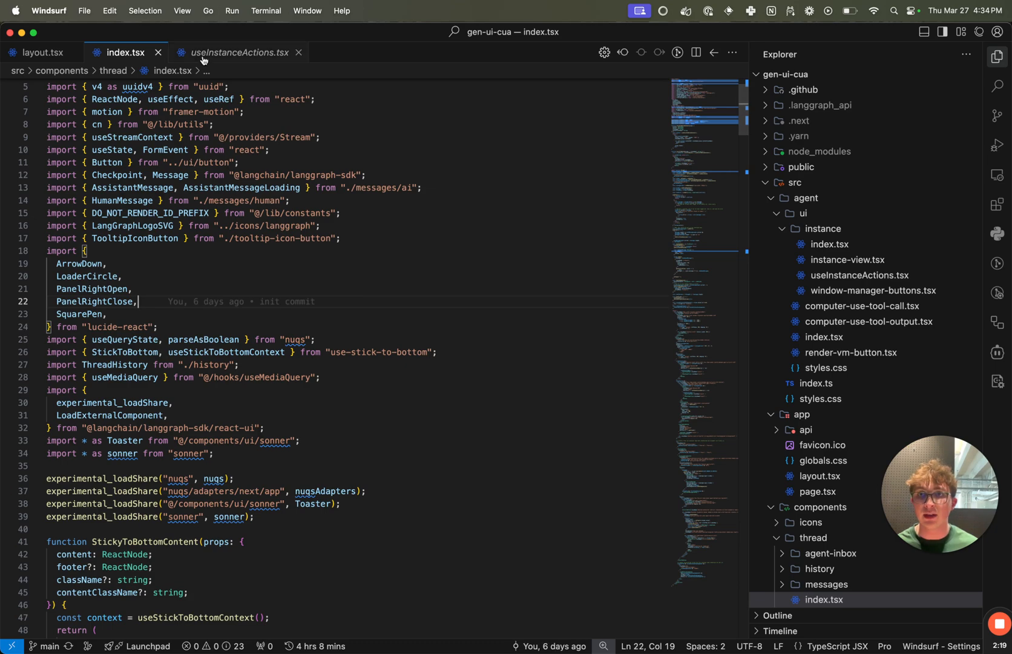
Show the nuqs import line in window-manager-buttons.tsx
{"action": "left_click", "coordinate": [237, 52]}
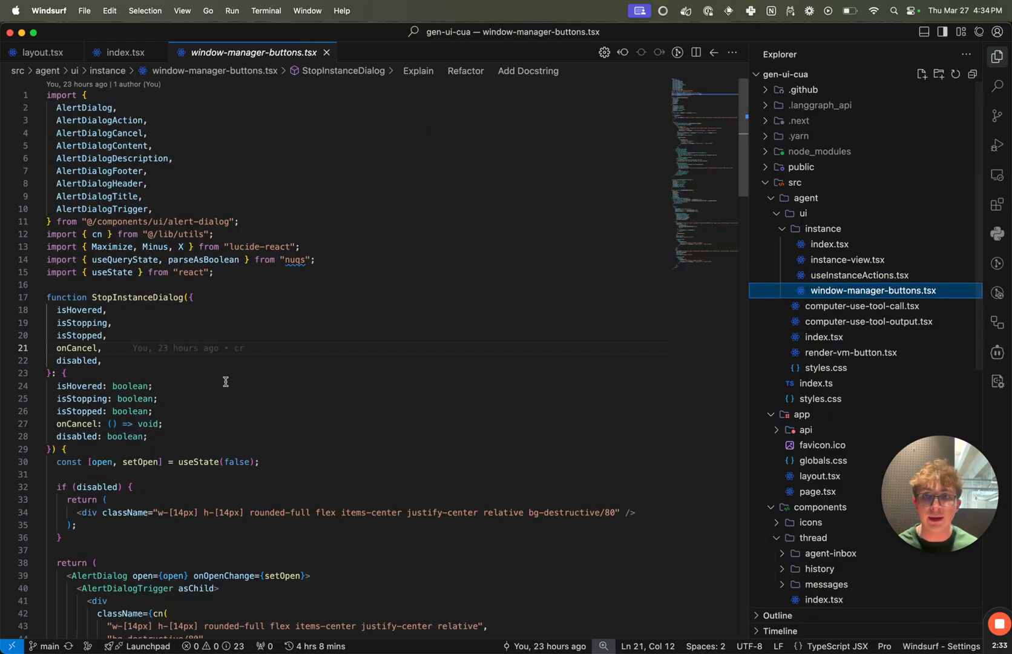
{"action": "triple_click", "coordinate": [178, 259]}
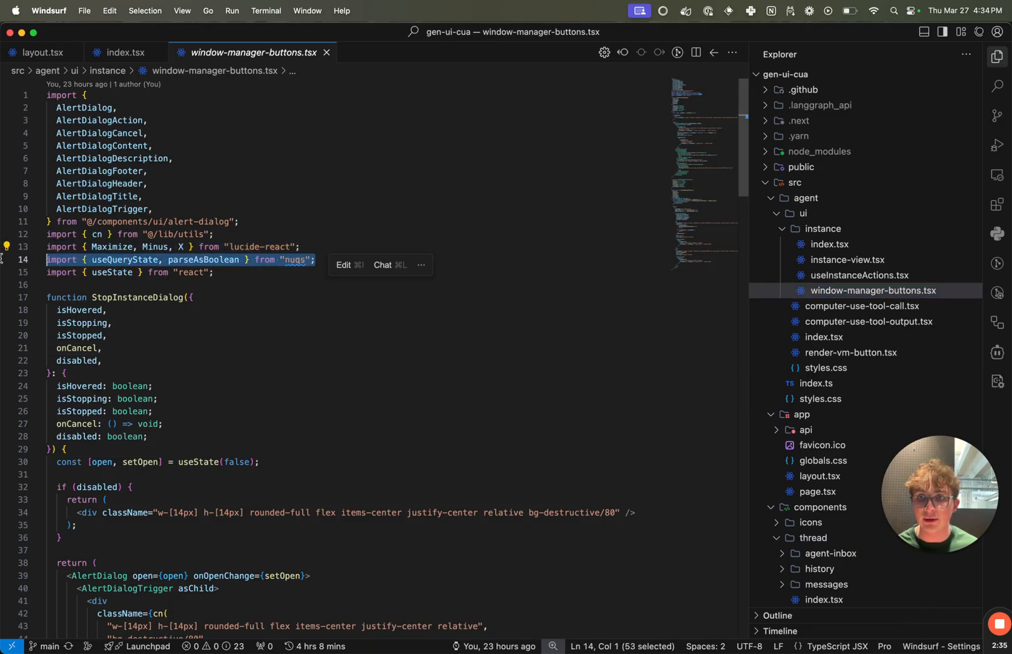
{"action": "left_click", "coordinate": [152, 208]}
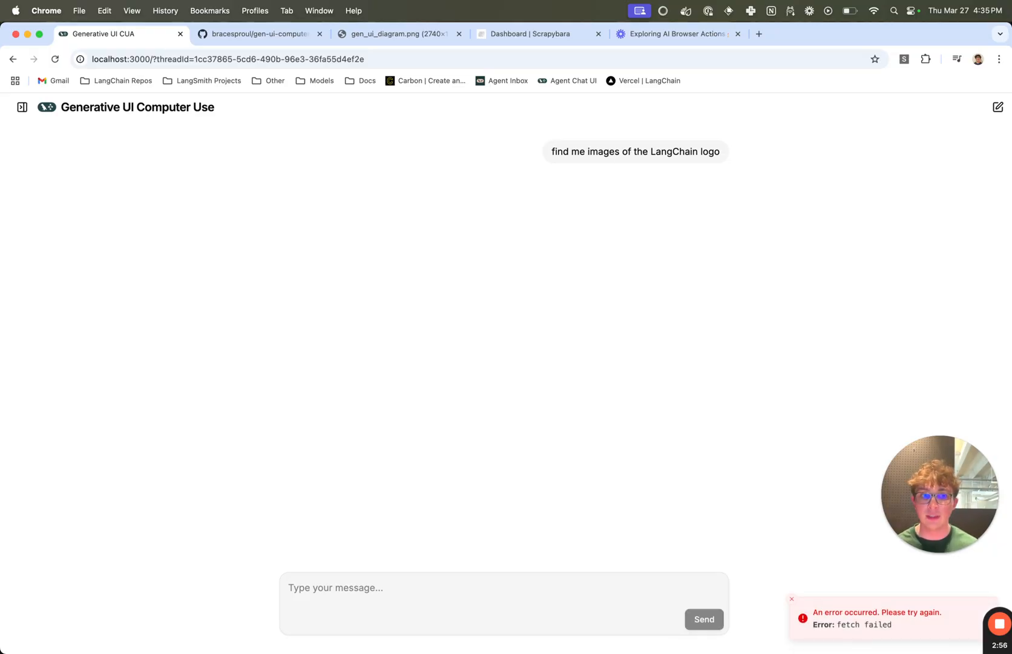
Send 'find me images of the LangChain logo' in a new chat and watch the agent act in the VM
{"action": "left_click", "coordinate": [703, 619]}
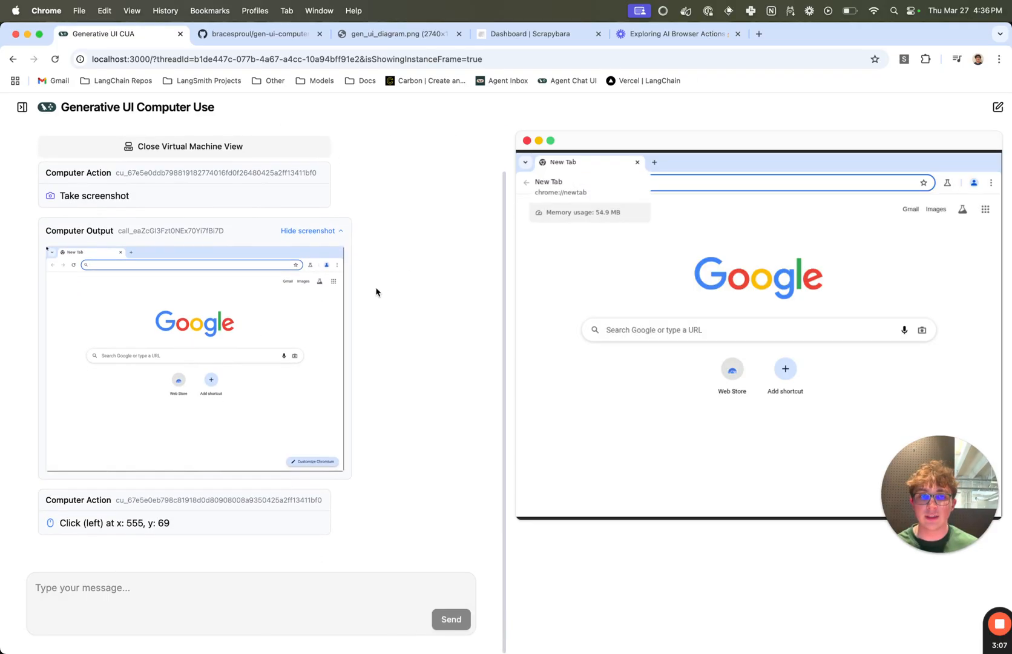
{"action": "left_click", "coordinate": [748, 183]}
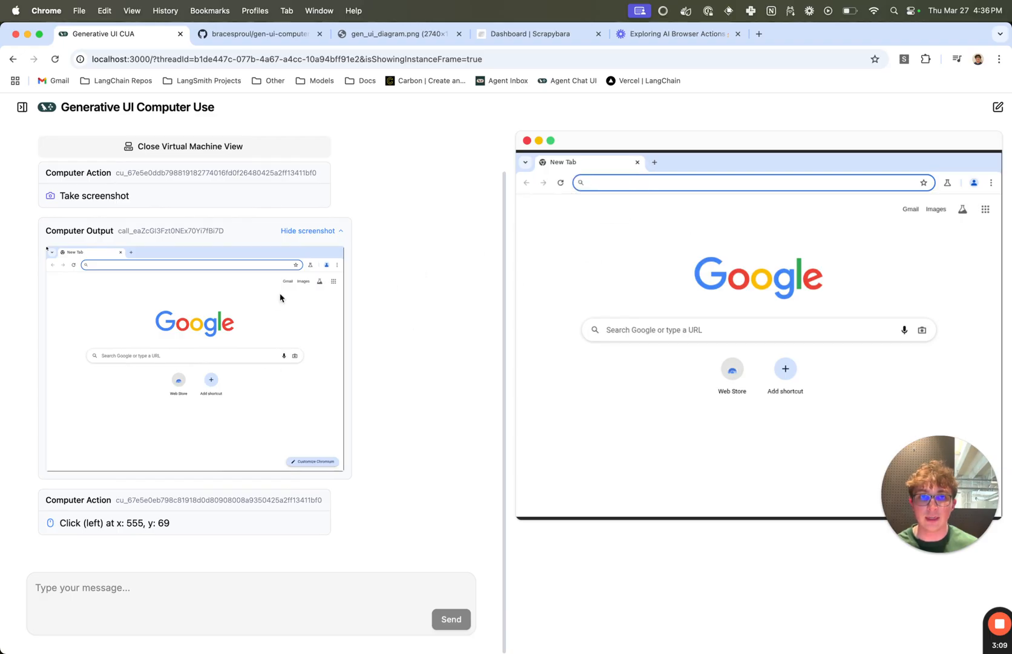
{"action": "mouse_move", "coordinate": [208, 349]}
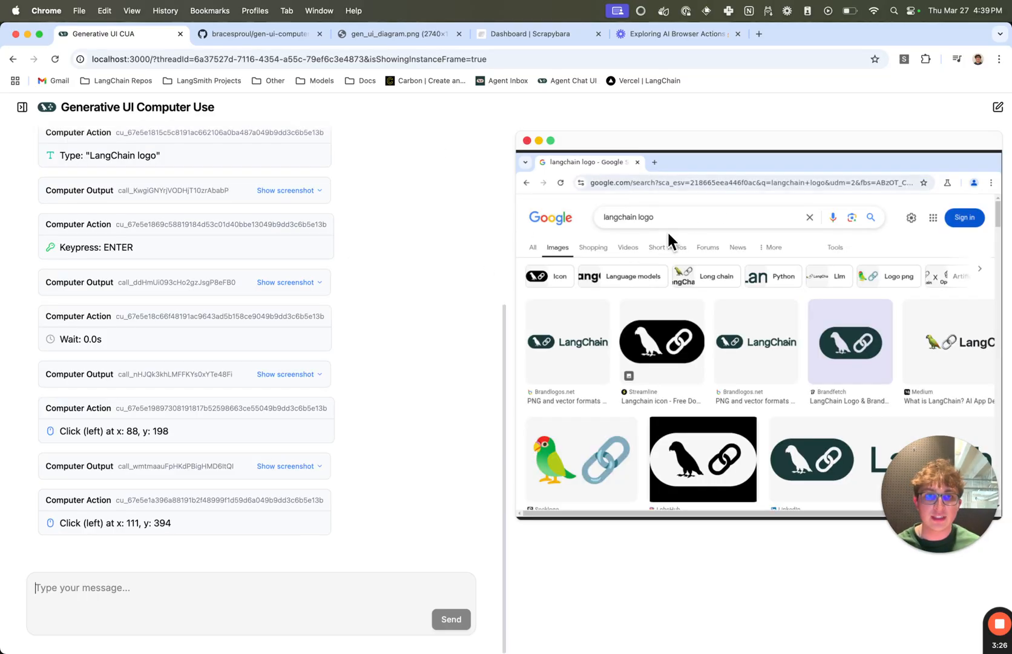
{"action": "mouse_move", "coordinate": [566, 341]}
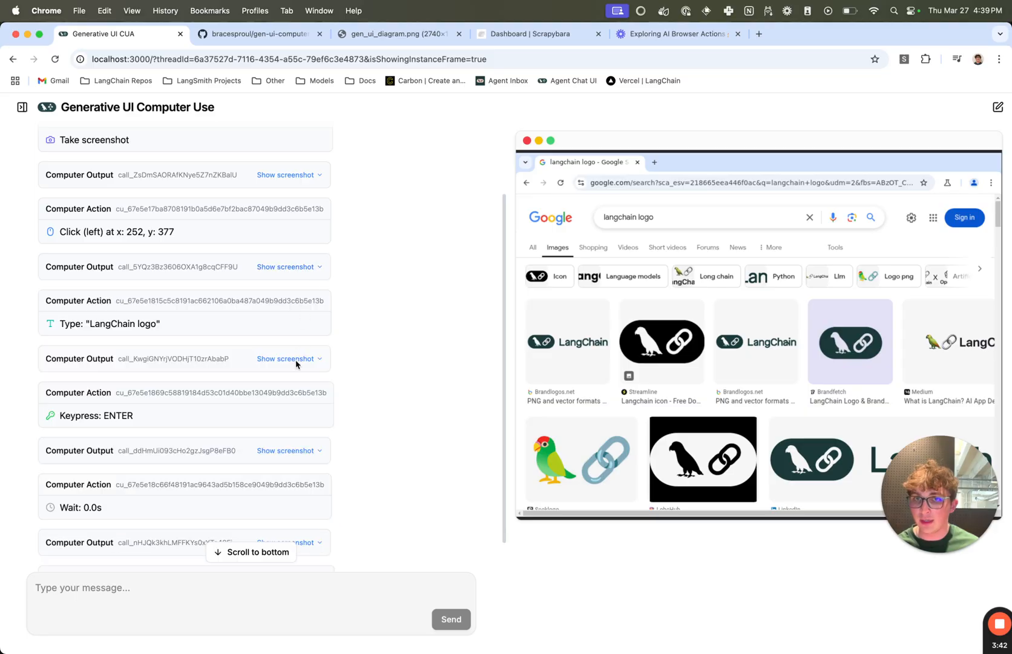
Reveal the Computer Output screenshots taken after the Keypress and Wait actions
{"action": "left_click", "coordinate": [286, 358]}
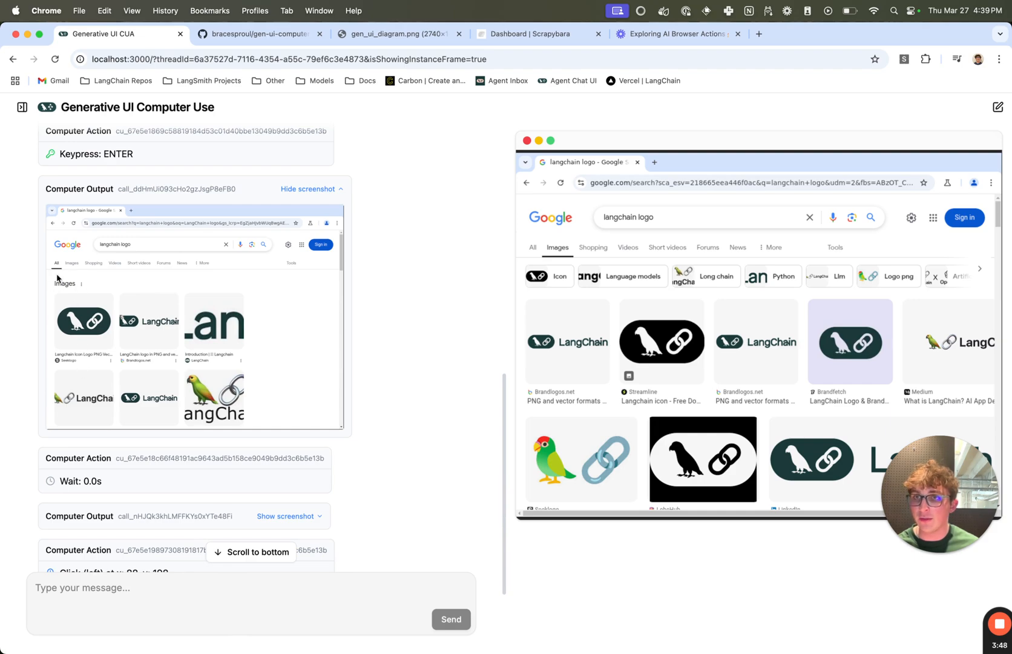
{"action": "scroll", "scroll_direction": "down", "scroll_amount": 3}
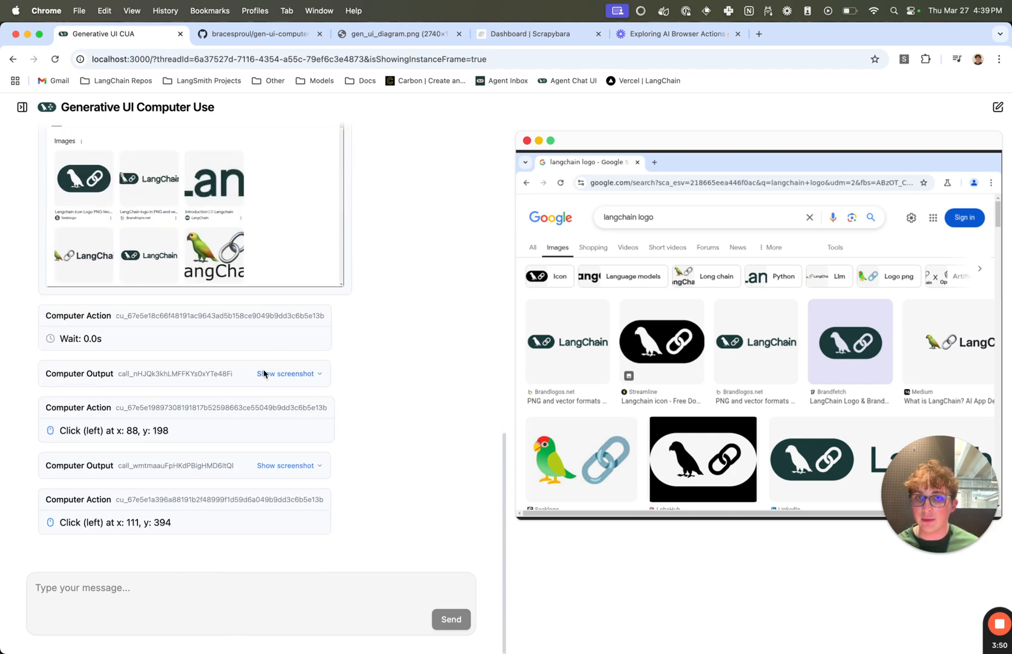
{"action": "left_click", "coordinate": [284, 372]}
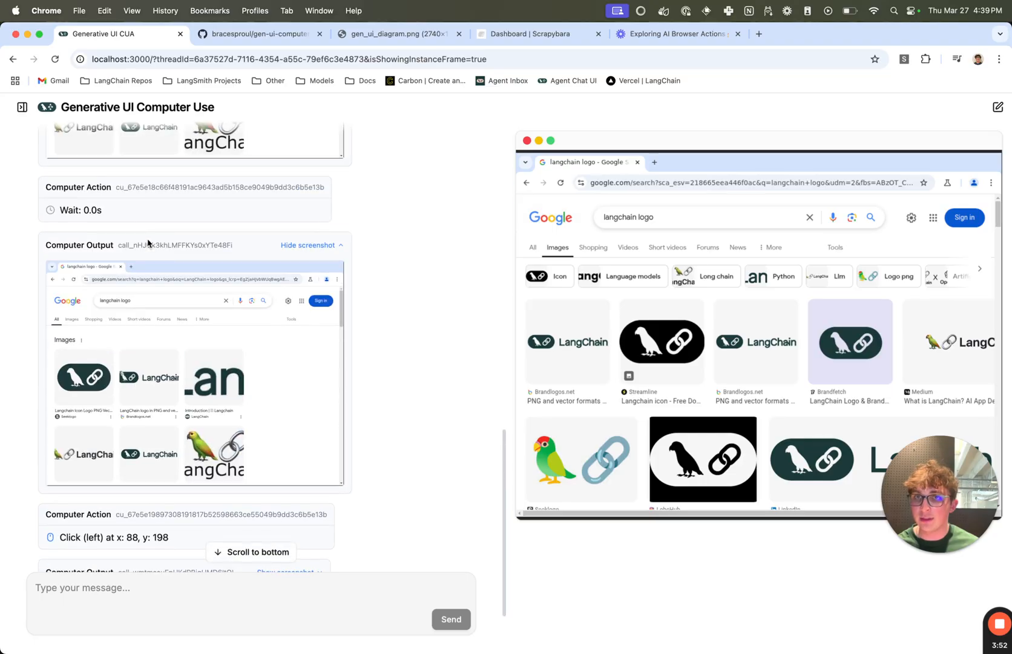